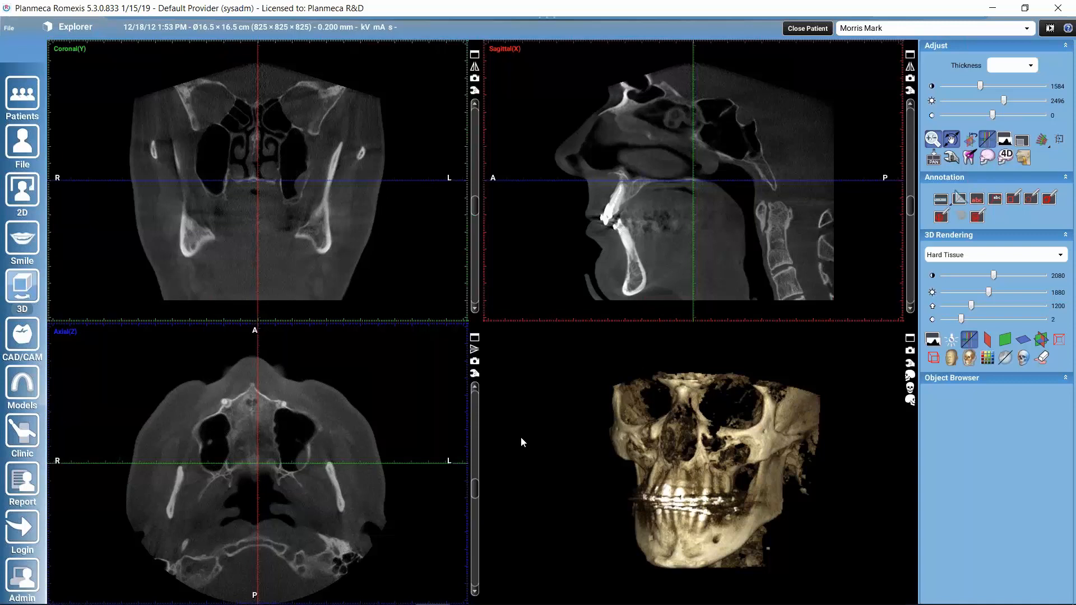
mouse_move(567, 546)
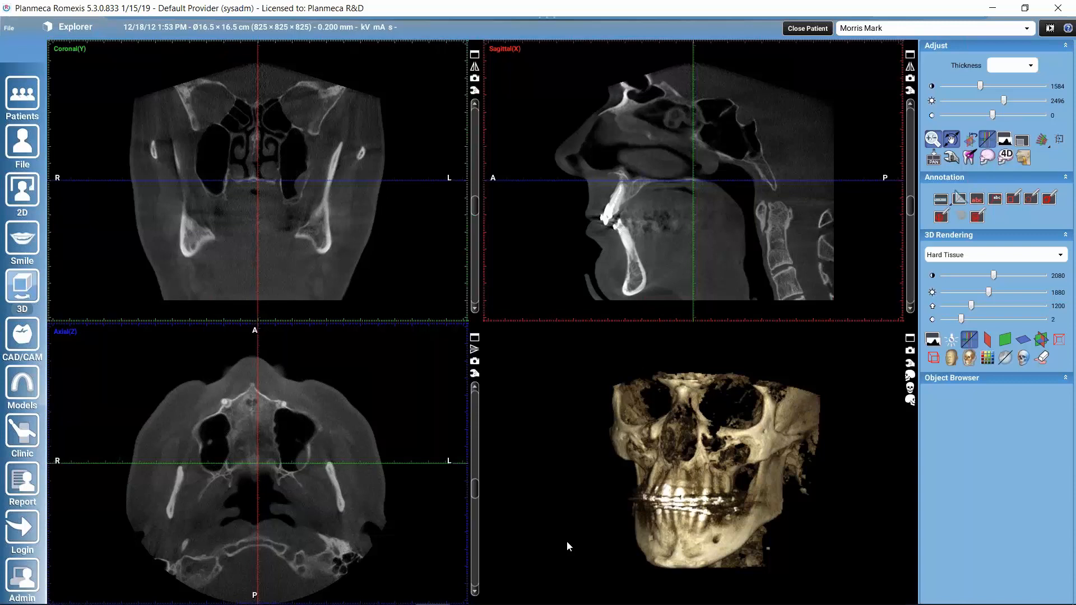
mouse_move(687, 374)
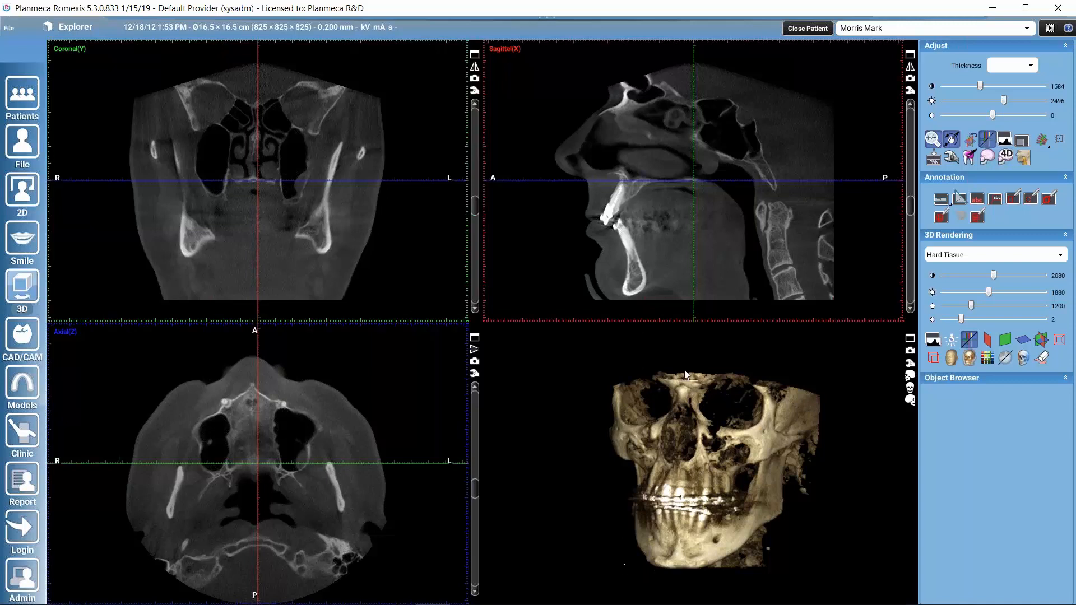
mouse_move(679, 555)
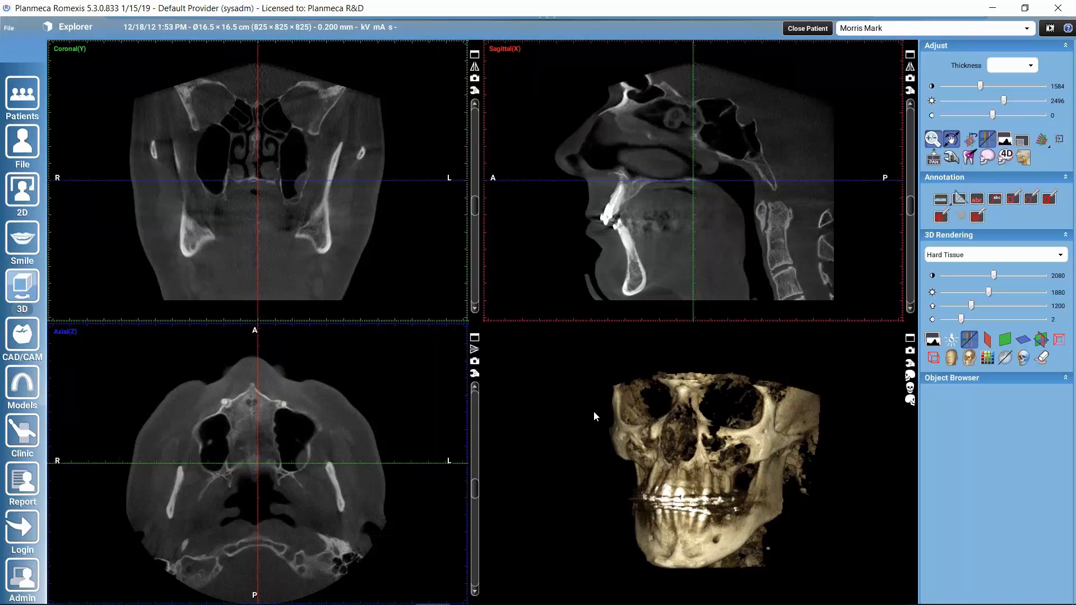
mouse_move(90, 56)
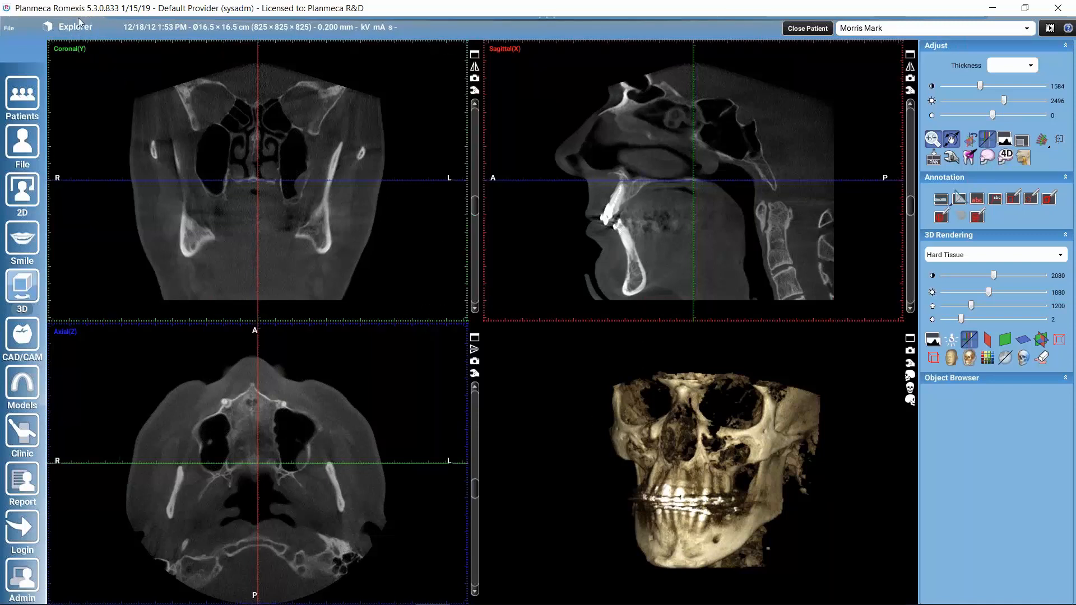
Step: Choose Superimpose from the module list next to Explorer
click(74, 27)
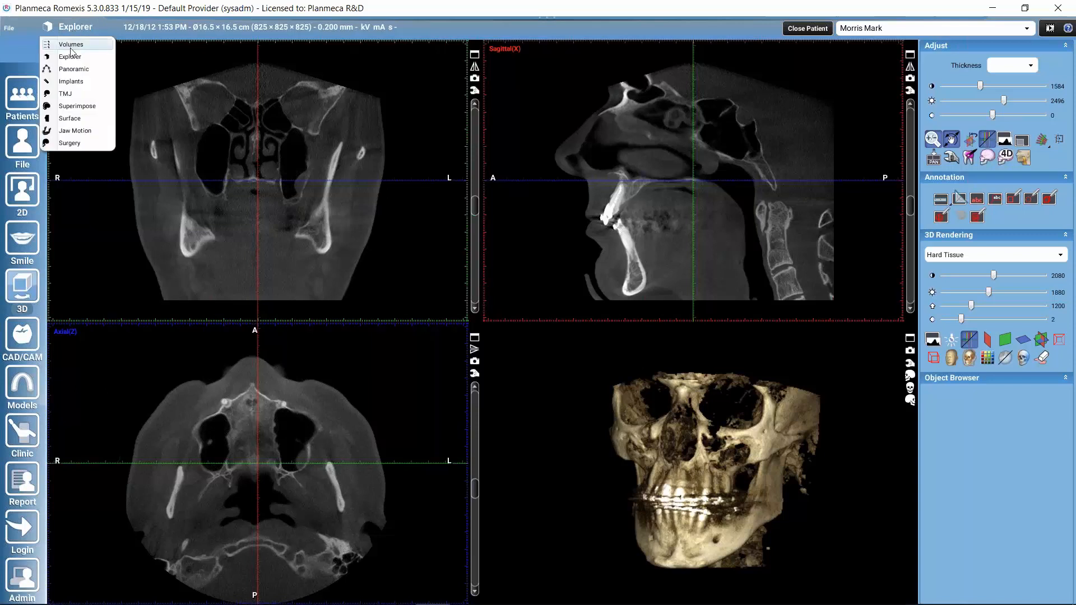
mouse_move(68, 106)
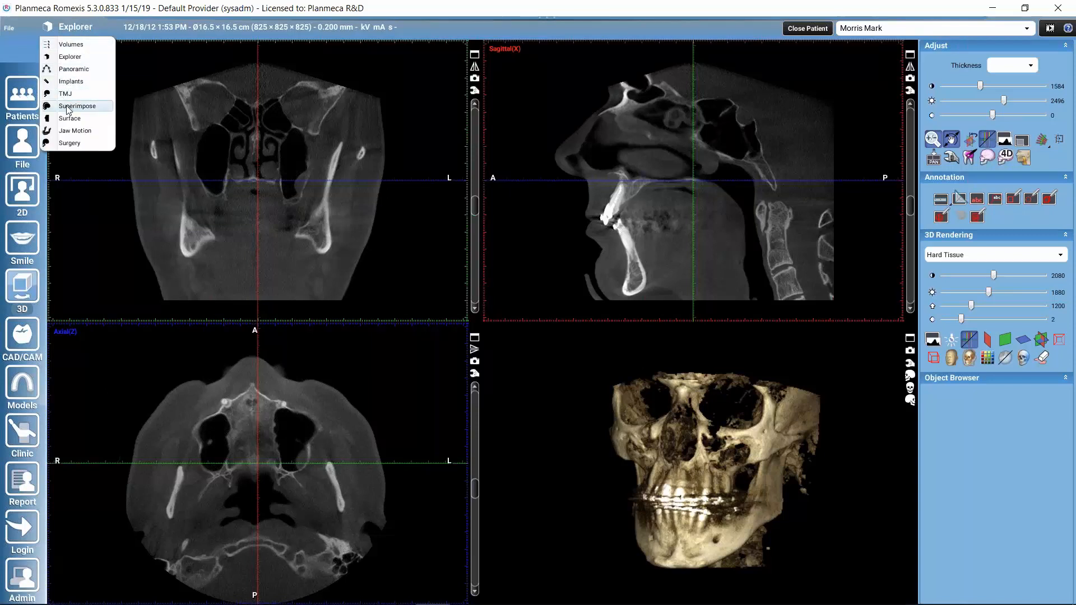
click(77, 105)
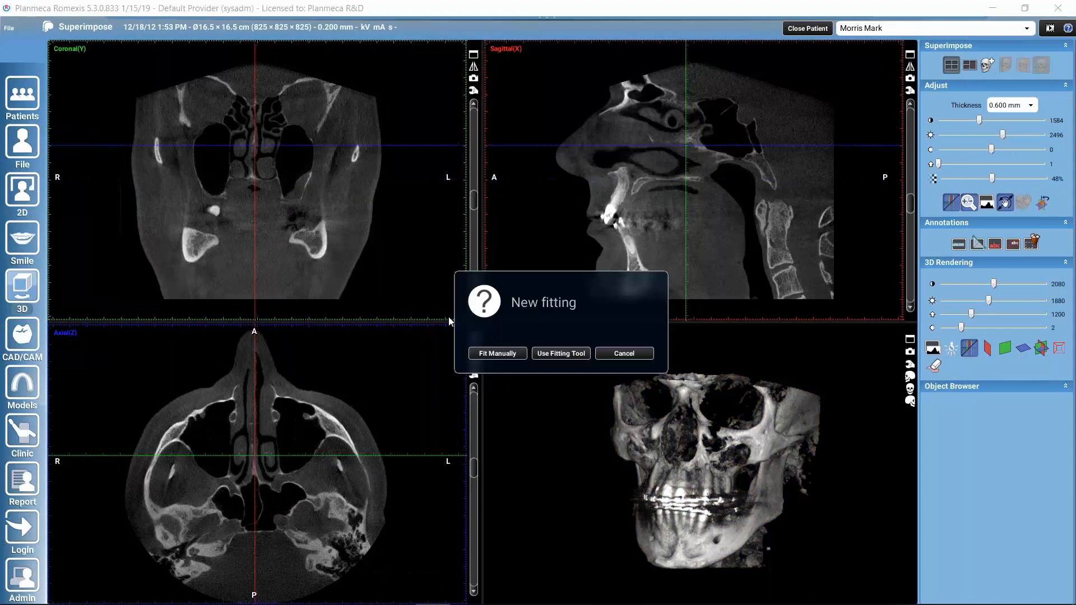
mouse_move(516, 316)
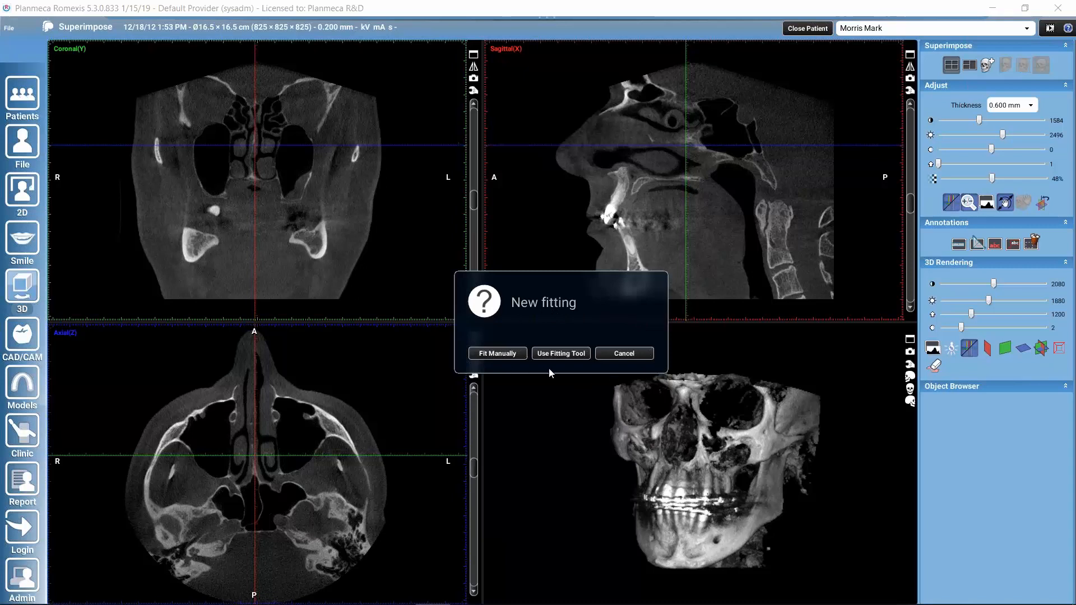
mouse_move(508, 353)
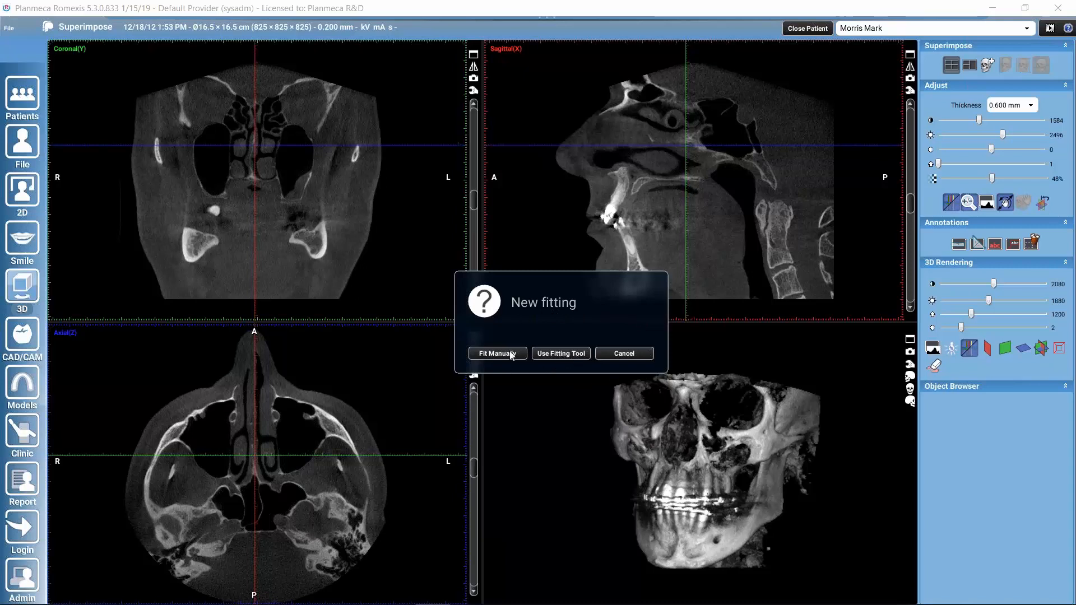
mouse_move(521, 362)
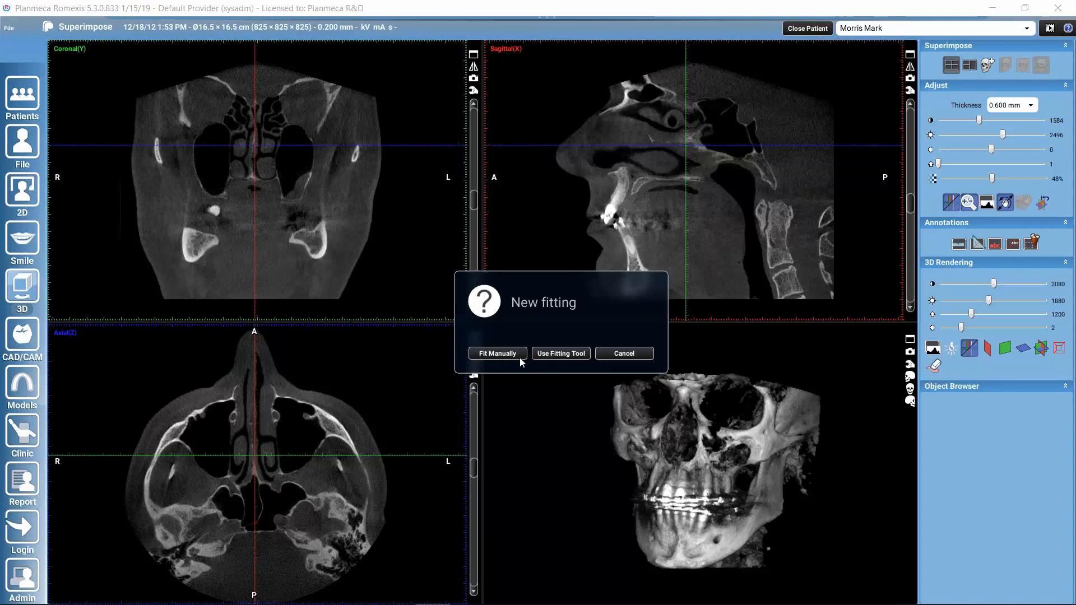
mouse_move(468, 351)
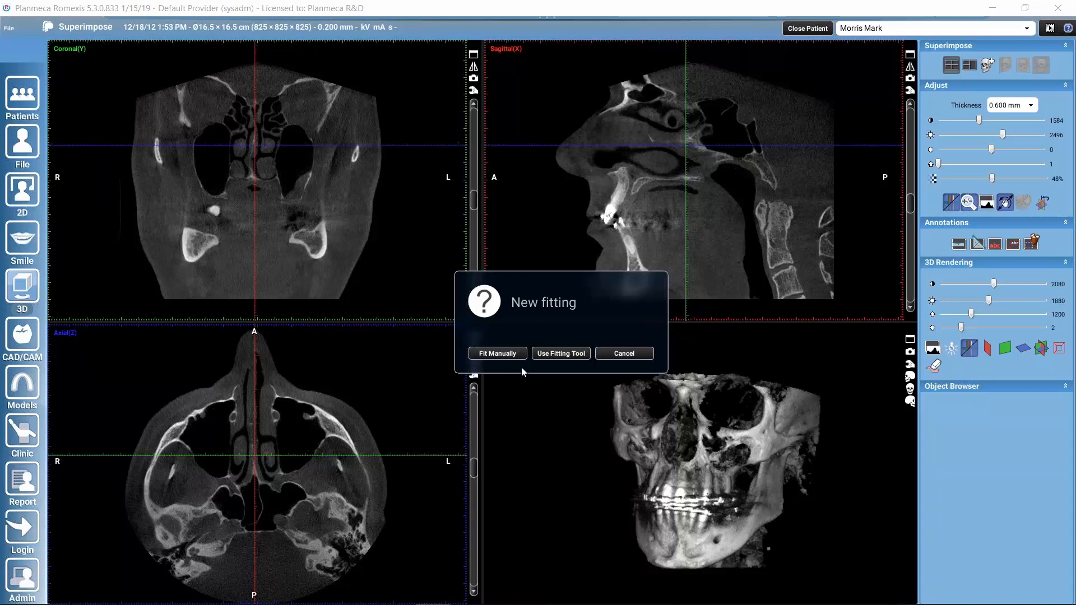
mouse_move(548, 361)
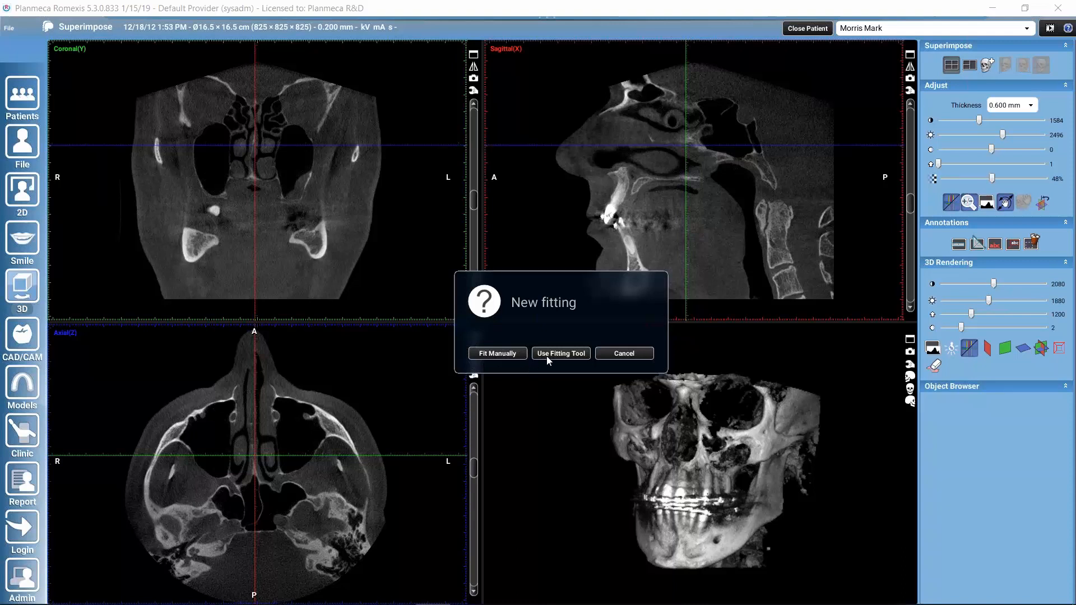
Step: Start point-based fitting with Use Fitting Tool and highlight the 2/20/14 9:07 AM scan as the volume to import
click(623, 353)
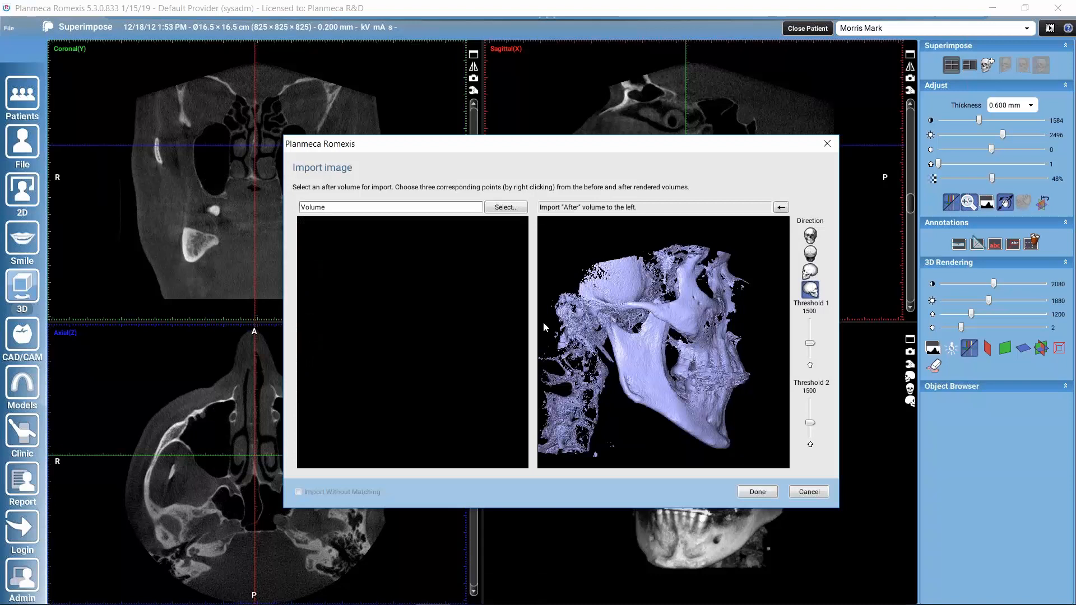
click(505, 207)
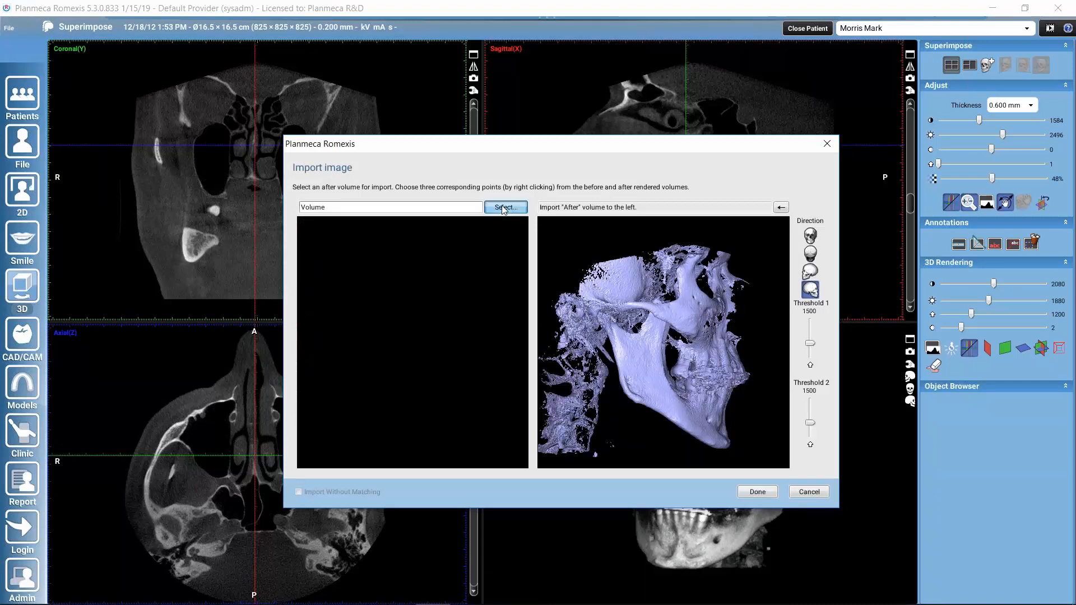
click(505, 206)
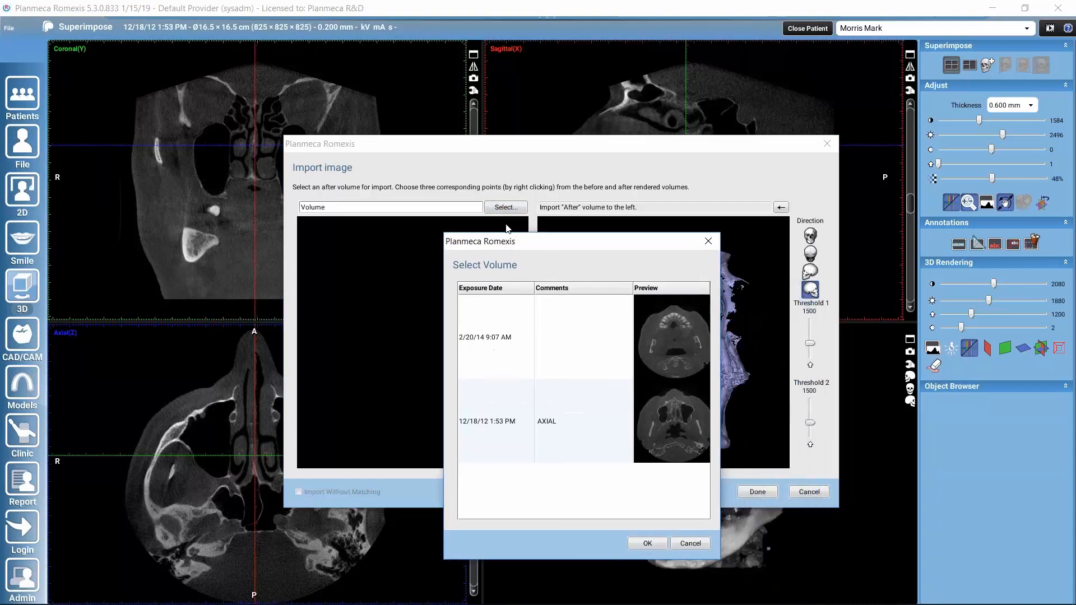
mouse_move(551, 322)
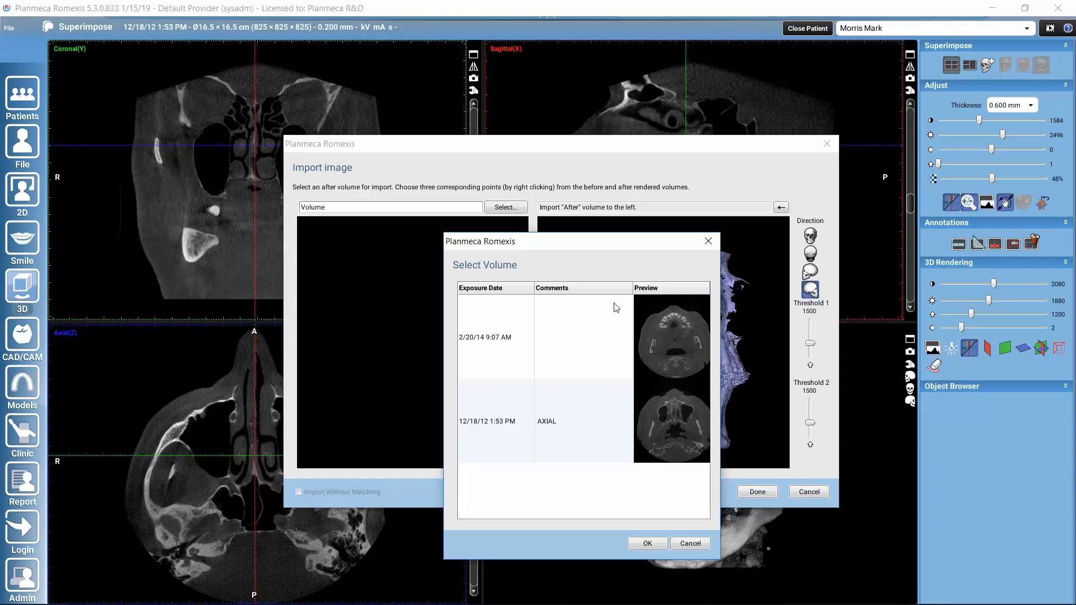
mouse_move(547, 335)
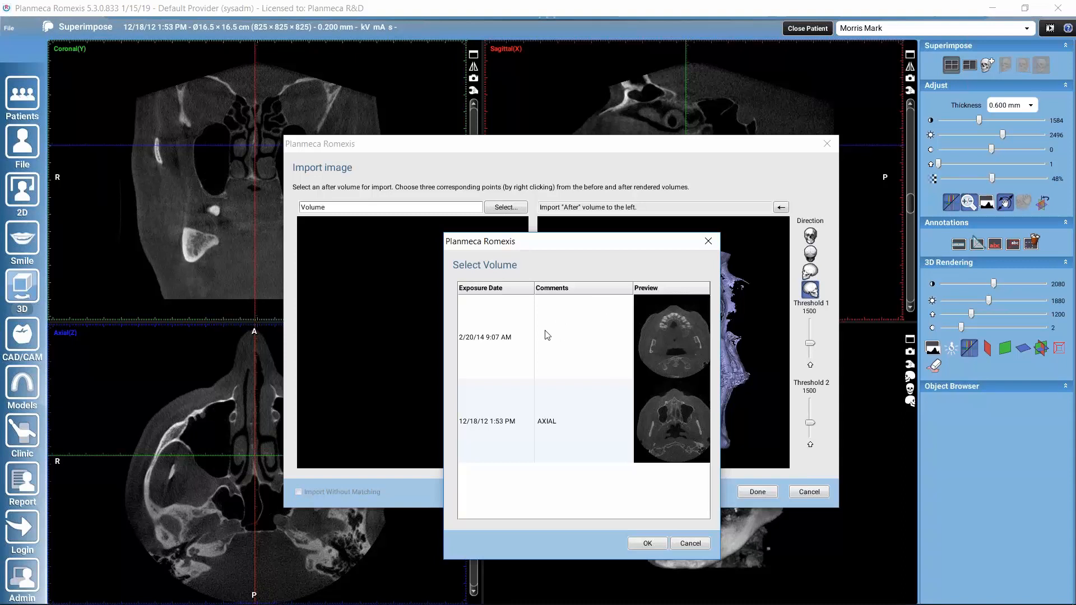
click(494, 336)
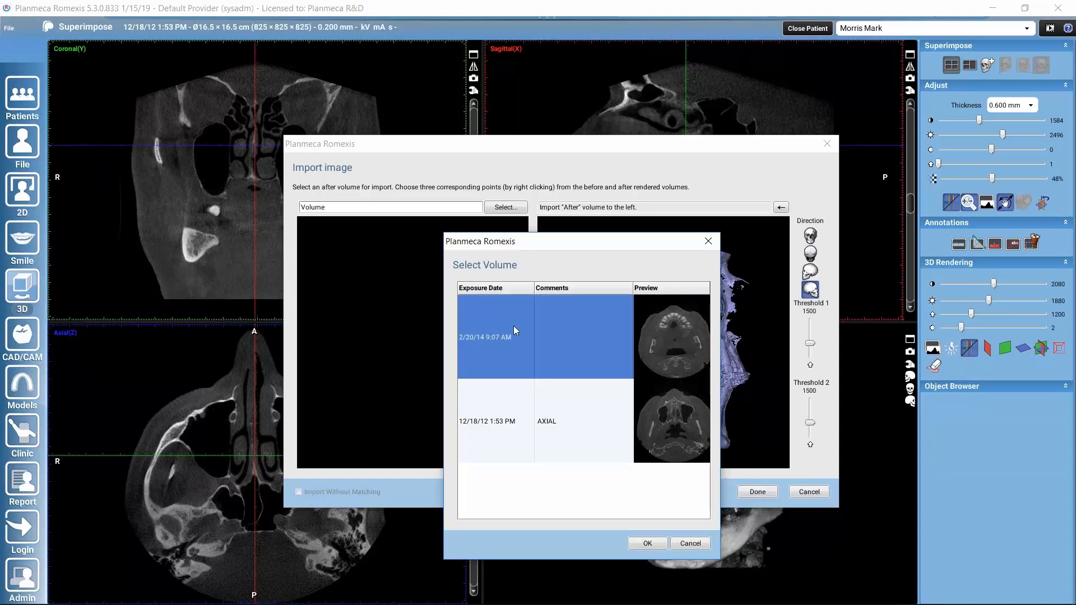
mouse_move(637, 371)
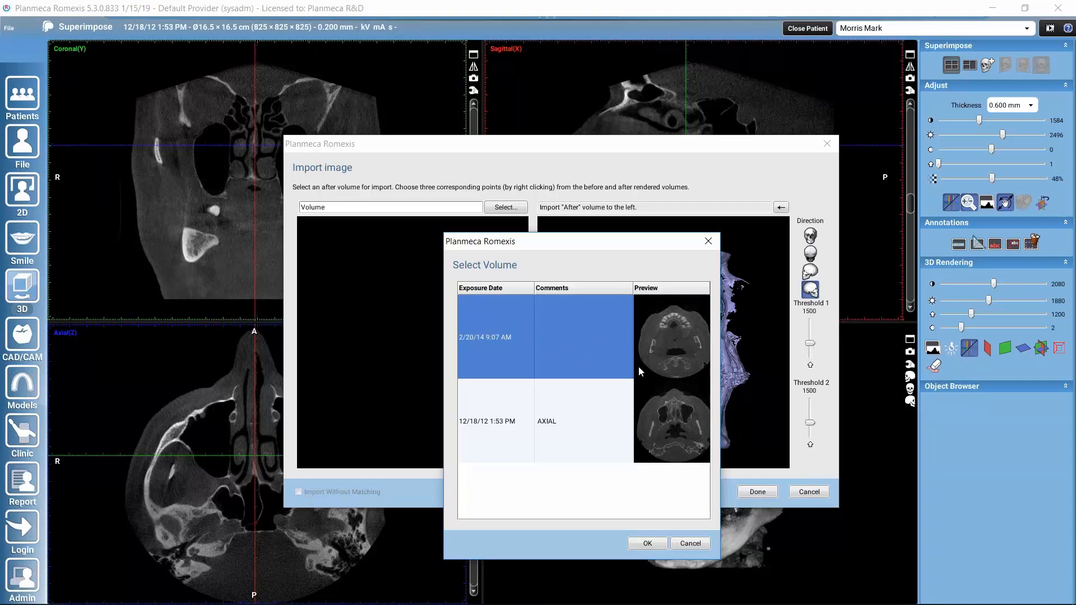
mouse_move(569, 347)
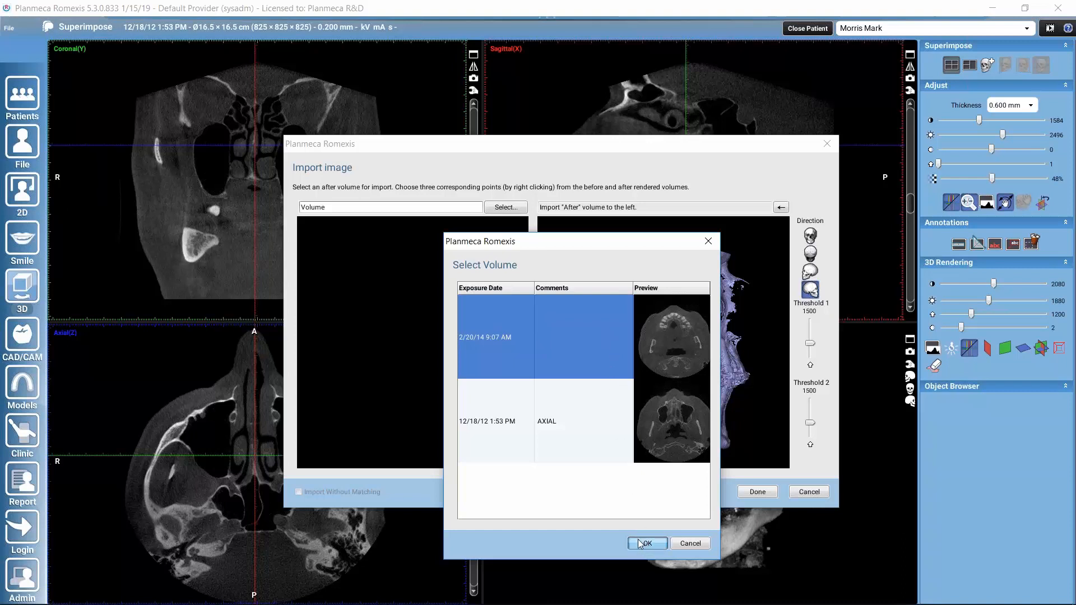
Step: Confirm the 2/20/14 scan as the after volume and lower the rendered volumes' Threshold 1 to 1405
click(645, 542)
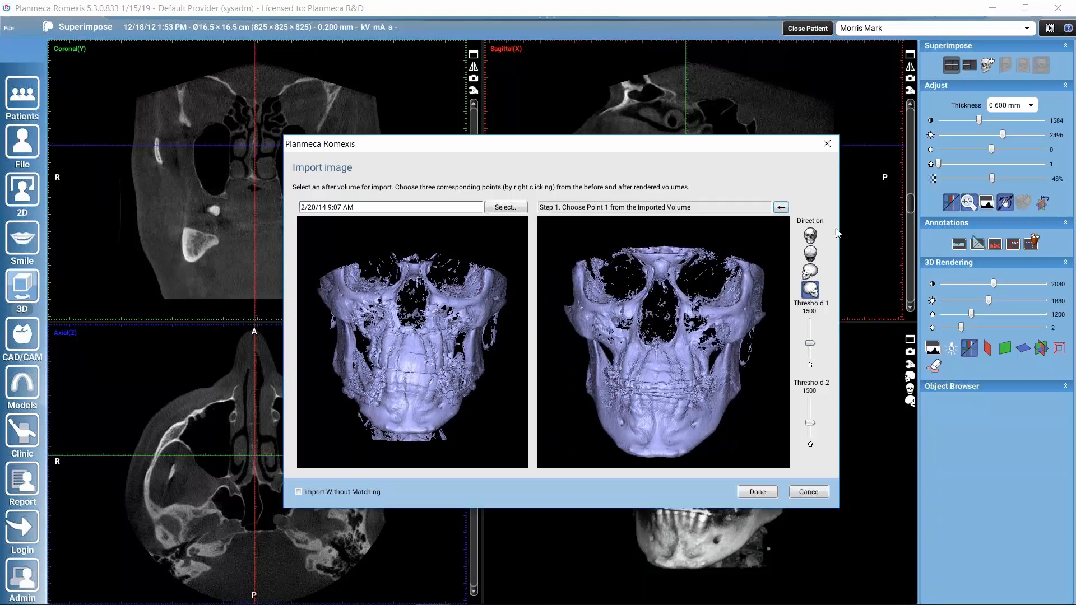
mouse_move(754, 362)
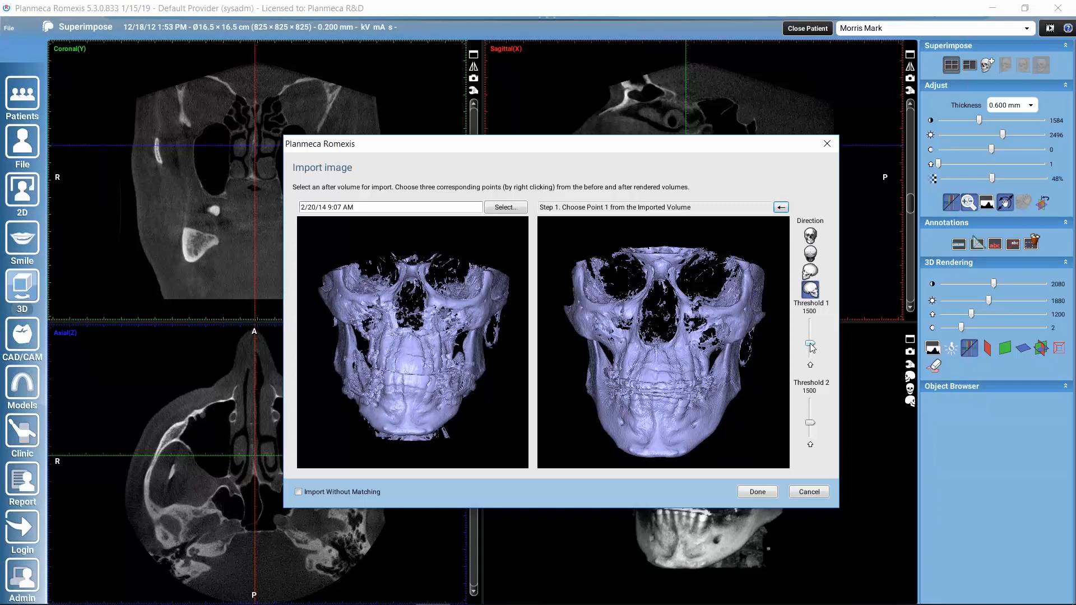
drag(809, 345, 809, 333)
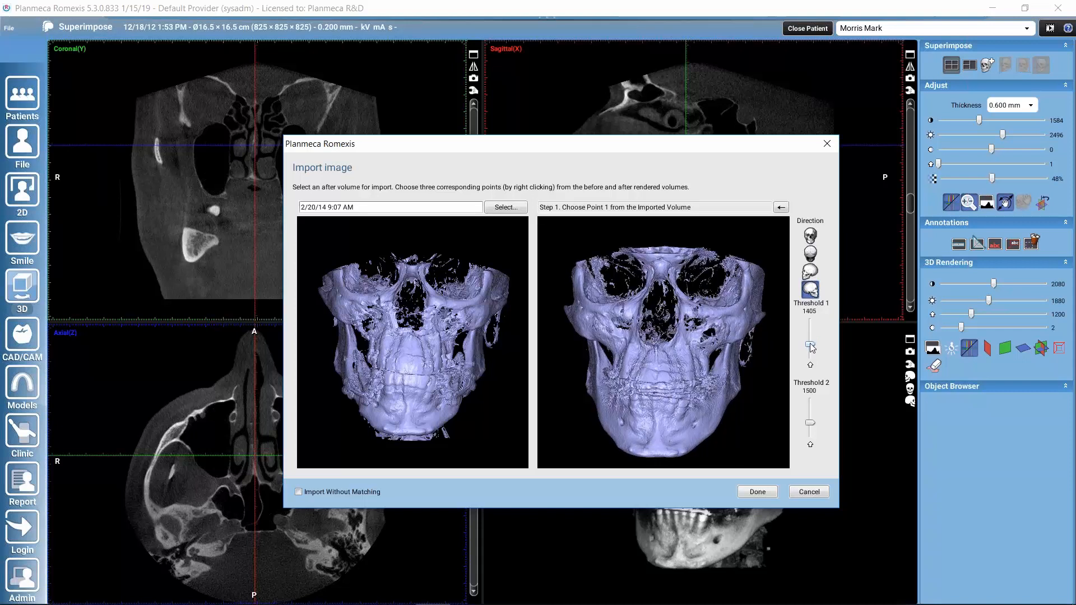
mouse_move(591, 365)
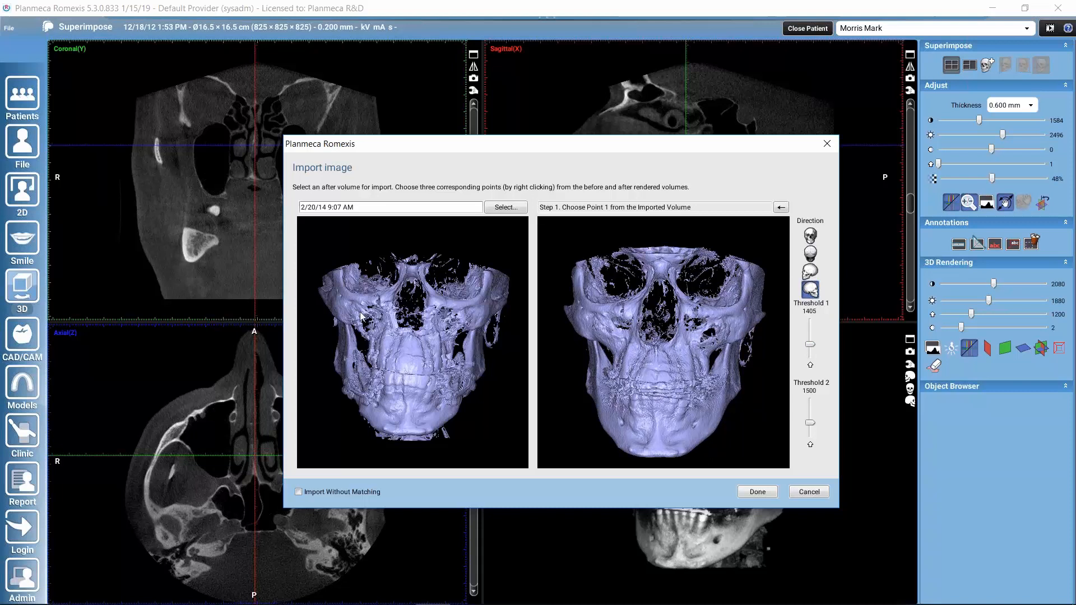
mouse_move(556, 326)
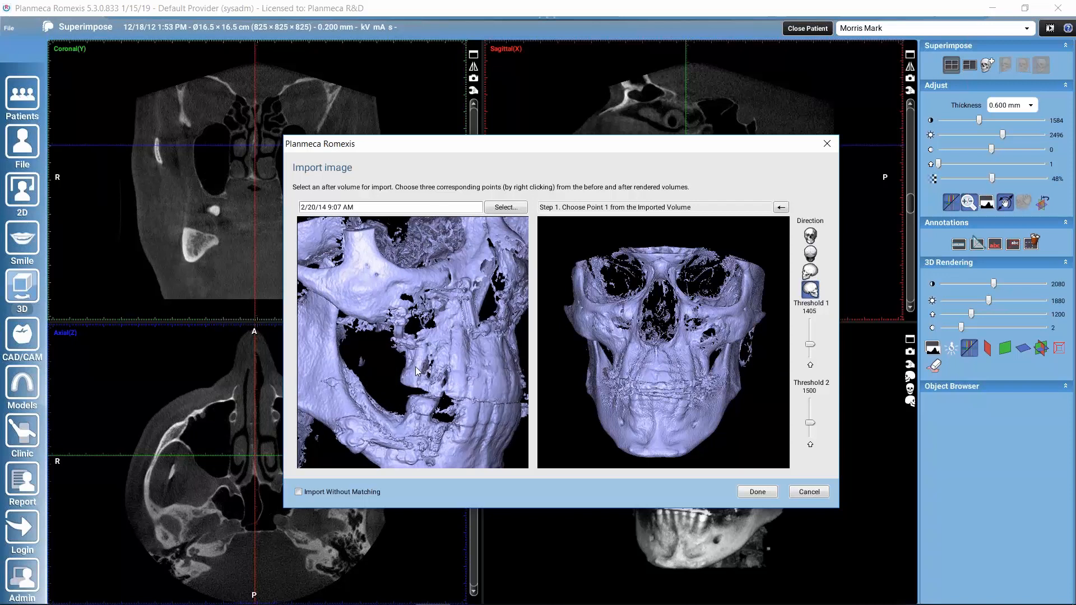
mouse_move(378, 278)
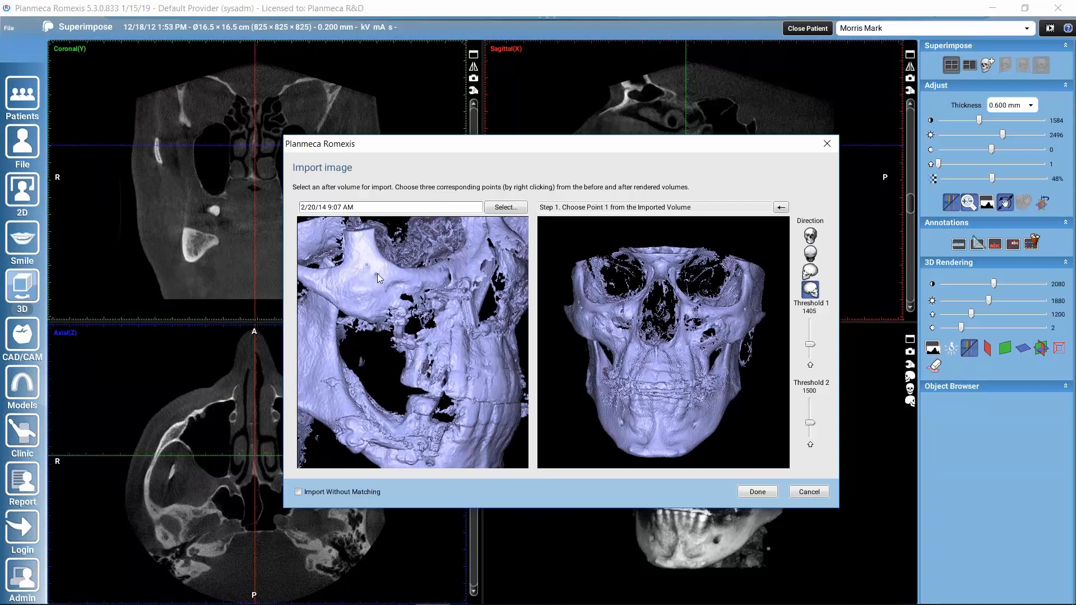
Step: Mark landmark points 1–3 on the imported skull rendering and their matching points on the original rendering
right_click(377, 279)
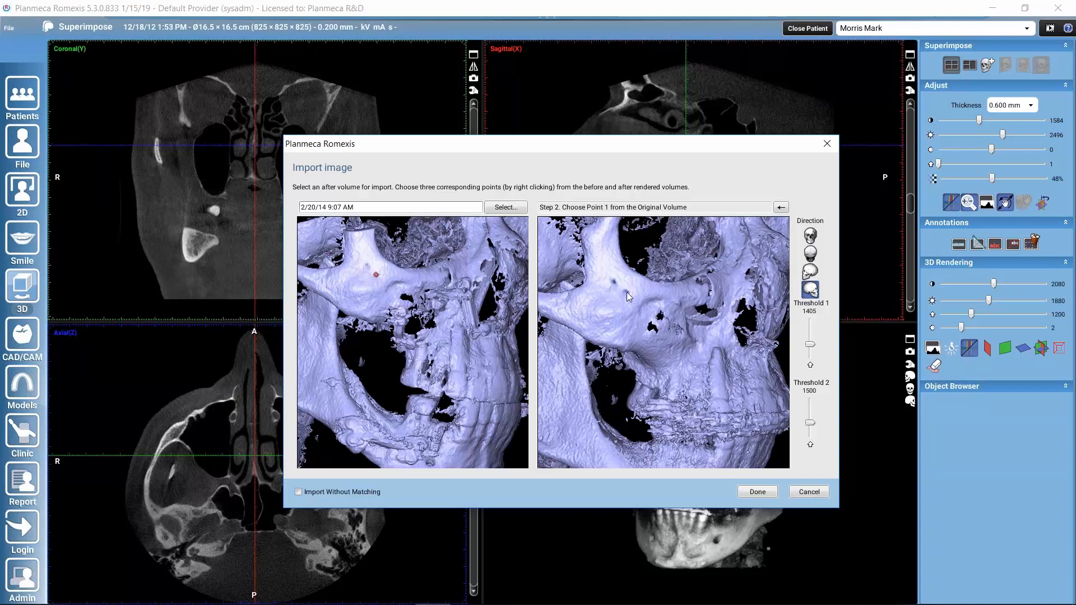
right_click(624, 292)
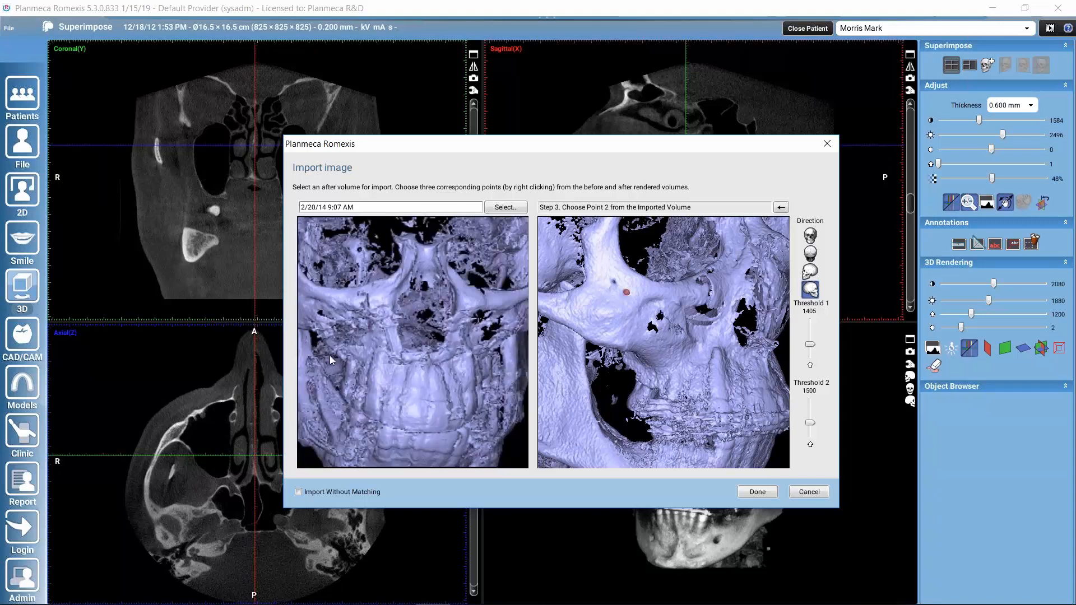
drag(329, 360, 416, 254)
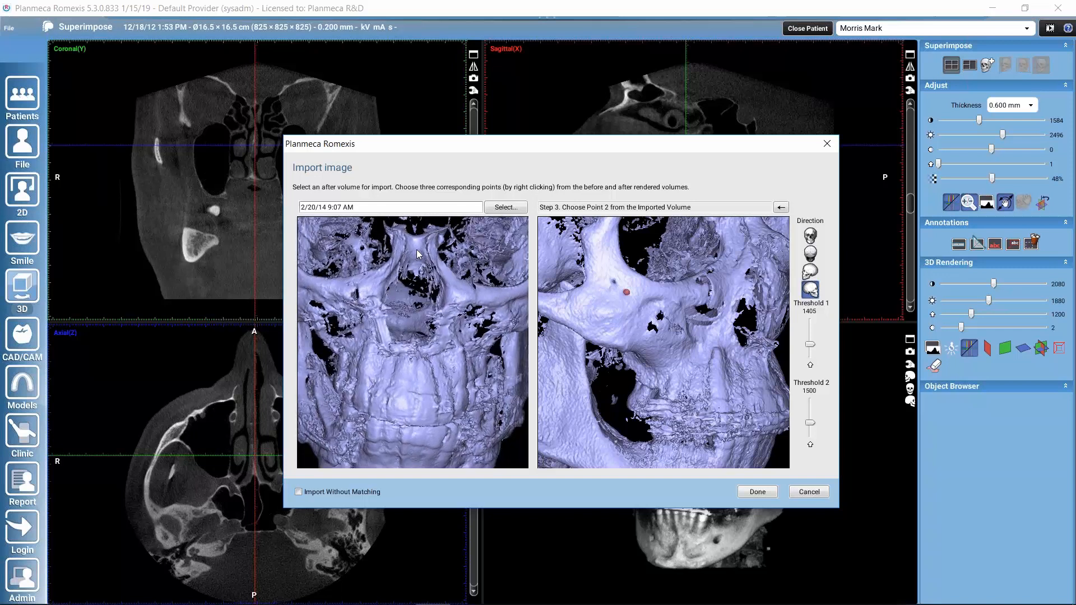
right_click(415, 249)
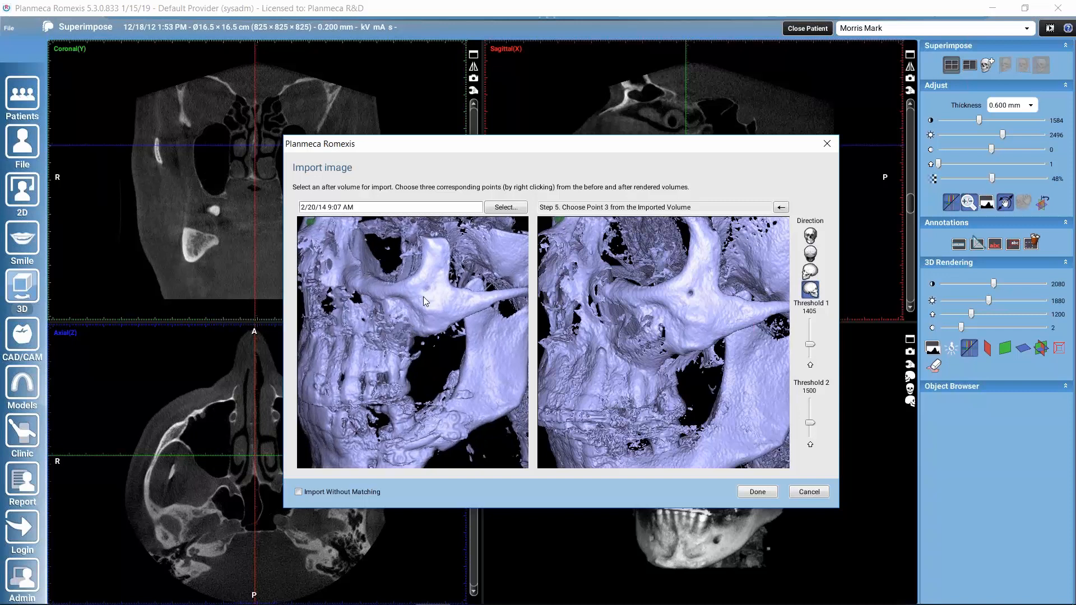
mouse_move(427, 289)
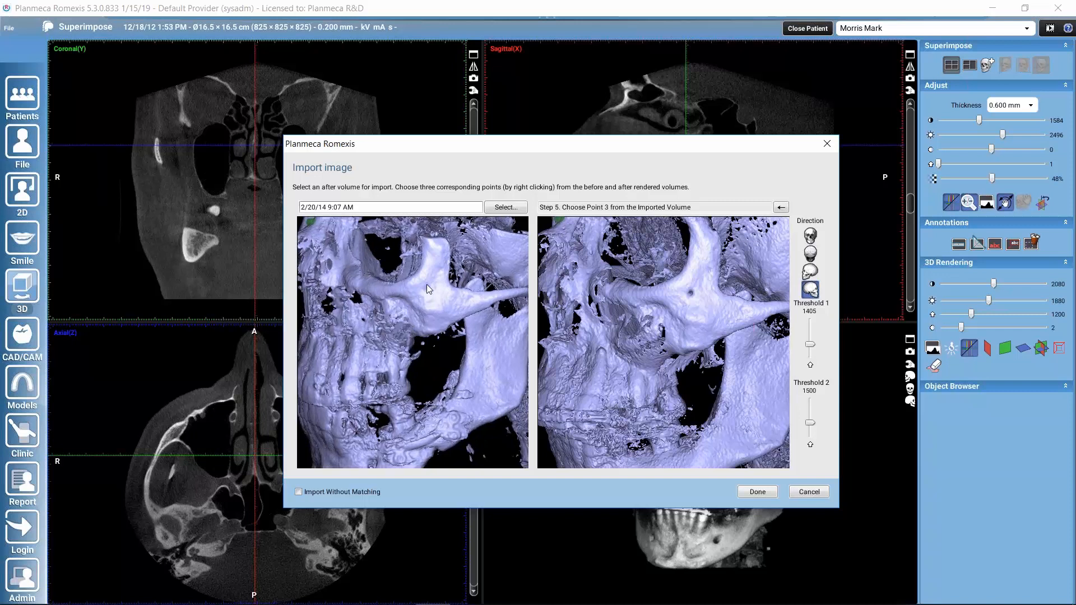
right_click(426, 284)
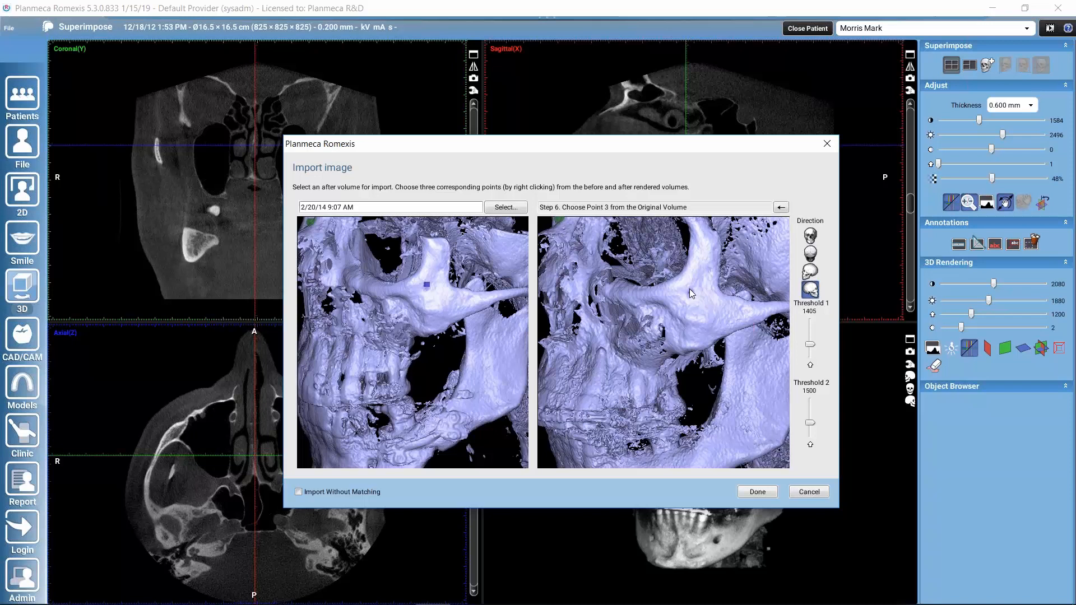
right_click(689, 289)
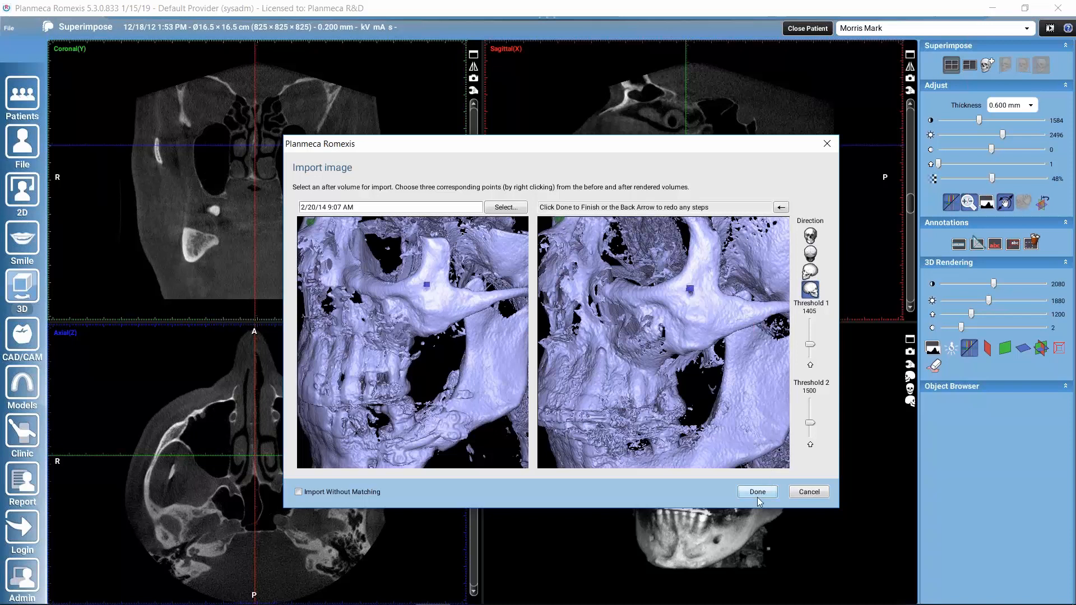
Step: Finish matching with Done so the 2/20/14 volume imports over the original scan
click(756, 491)
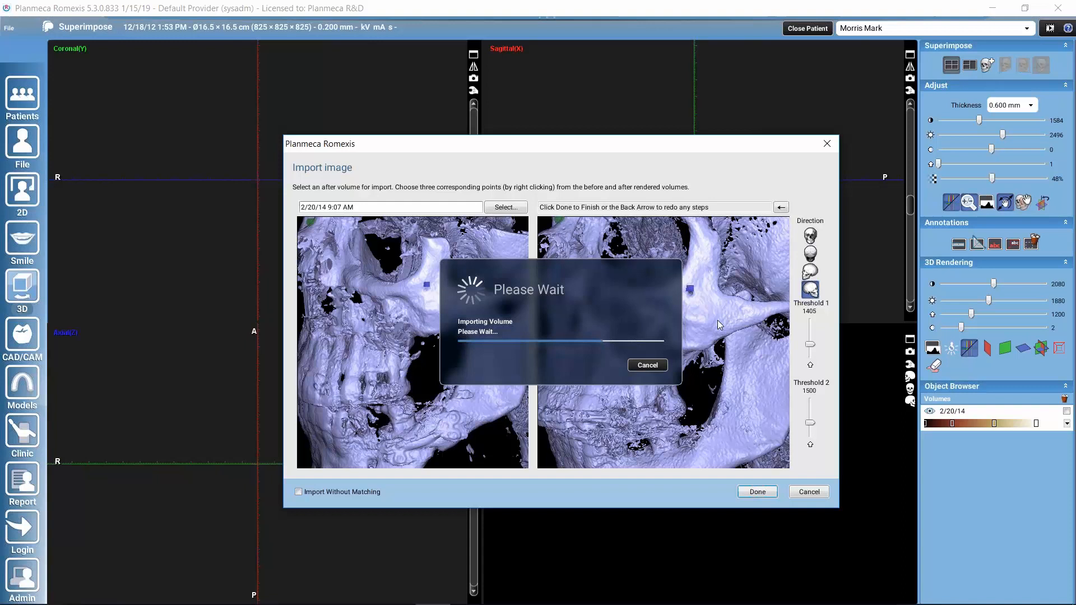
click(757, 491)
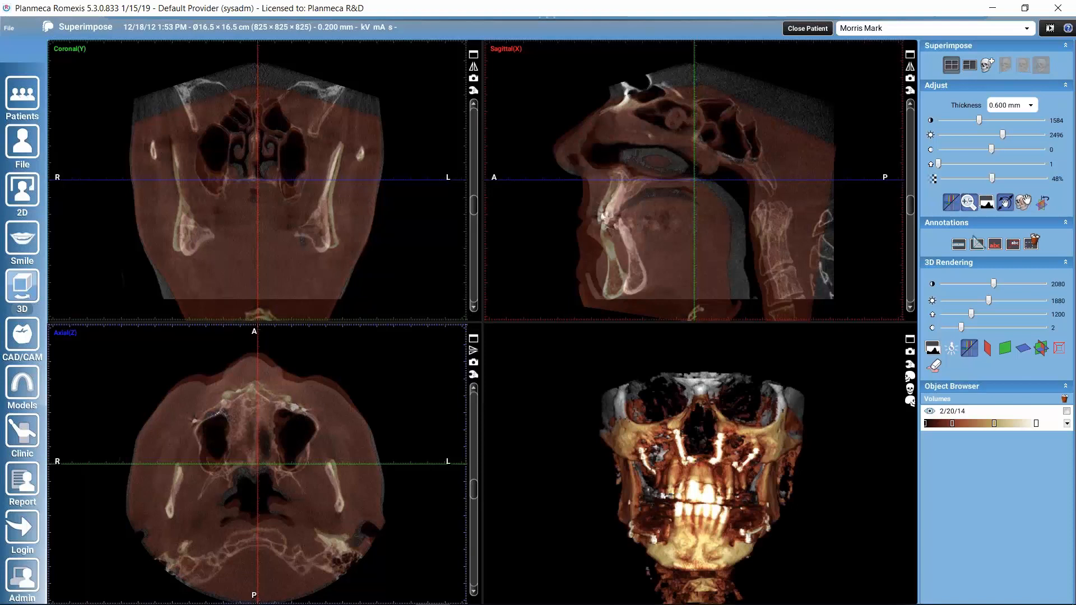
mouse_move(802, 392)
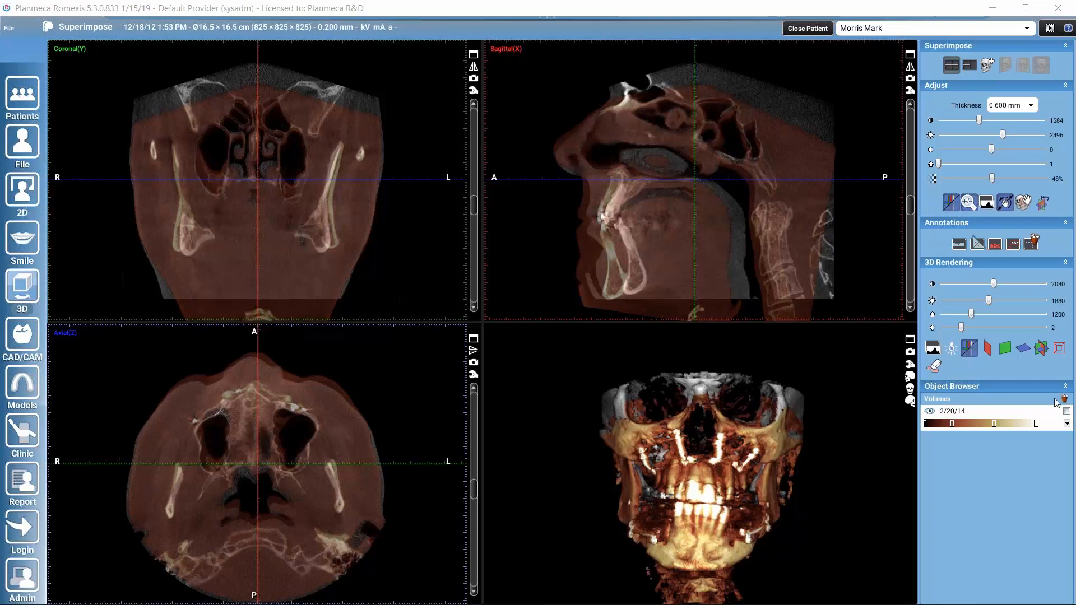
mouse_move(1062, 395)
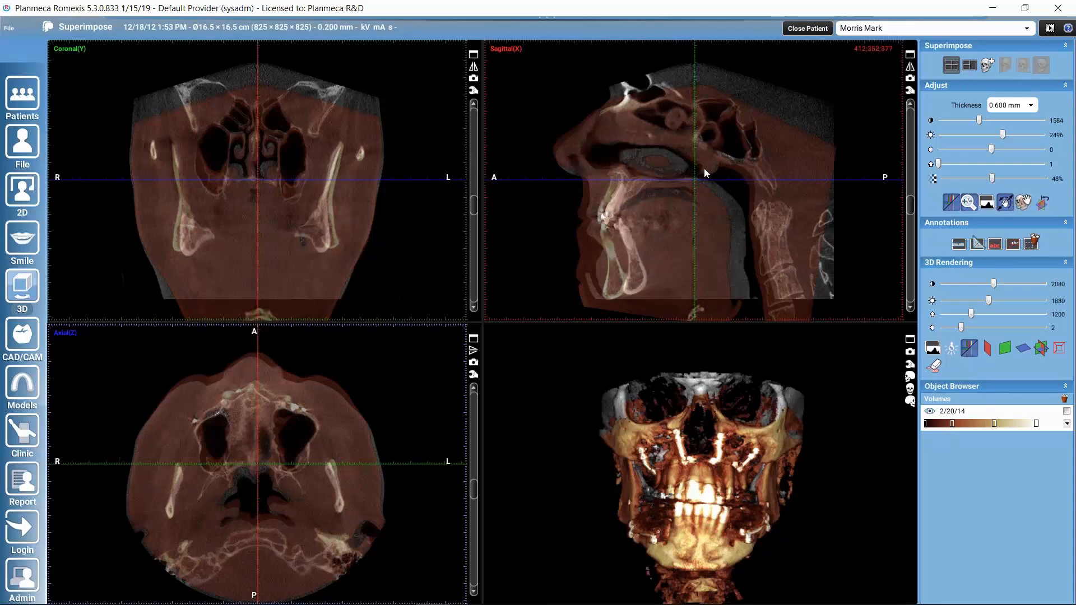
mouse_move(928, 411)
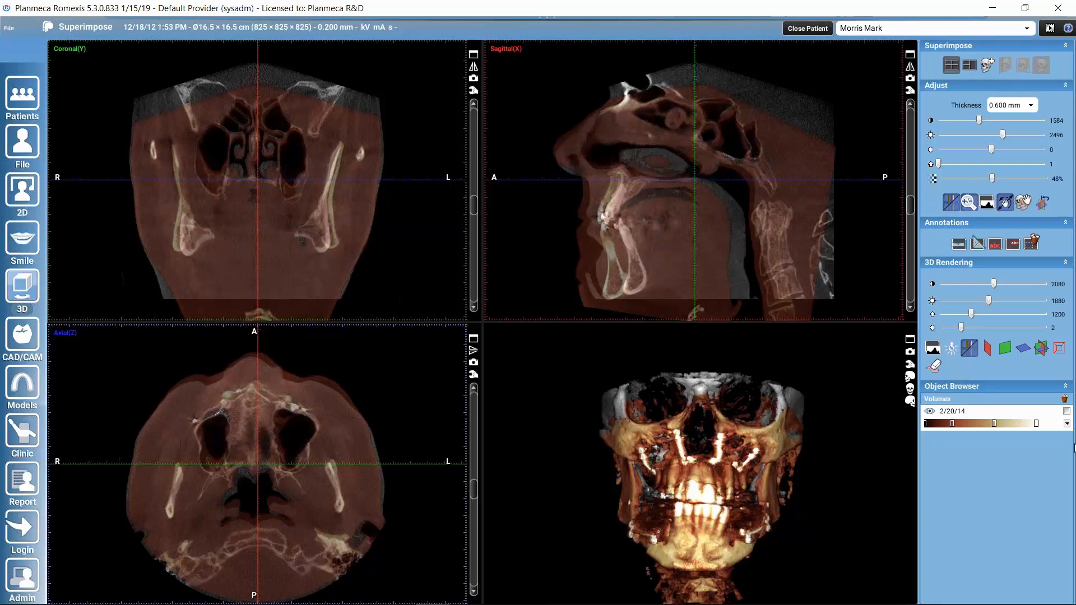
click(1065, 424)
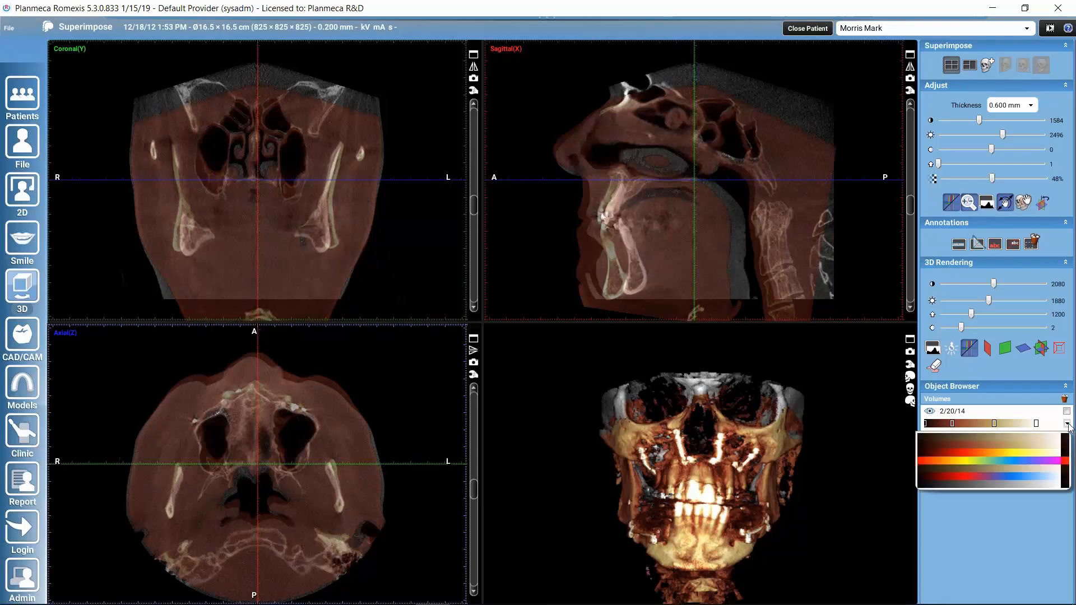
mouse_move(720, 240)
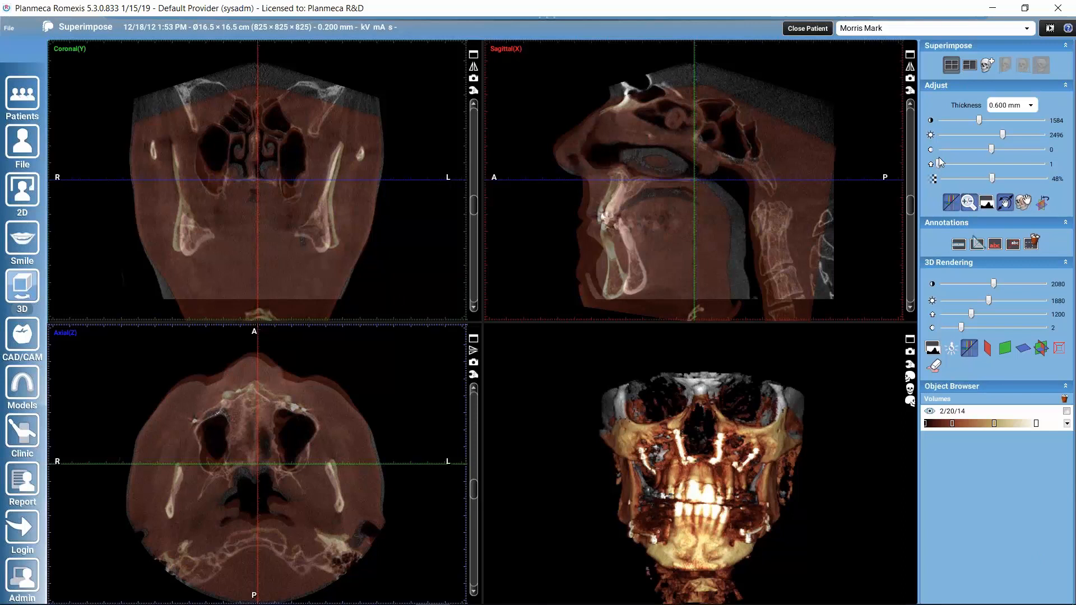
mouse_move(939, 168)
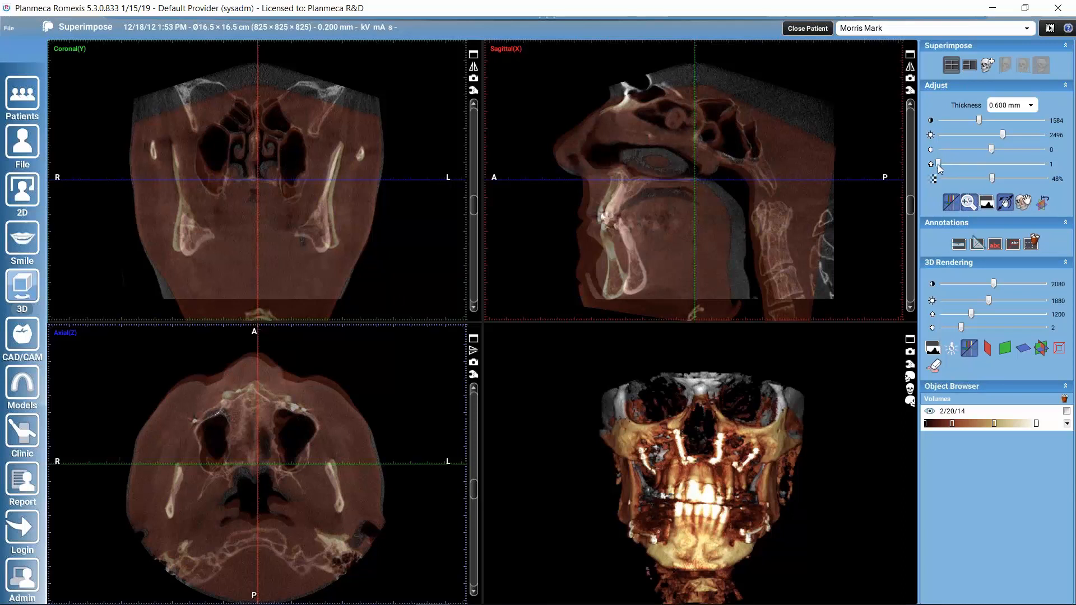
drag(931, 164, 957, 164)
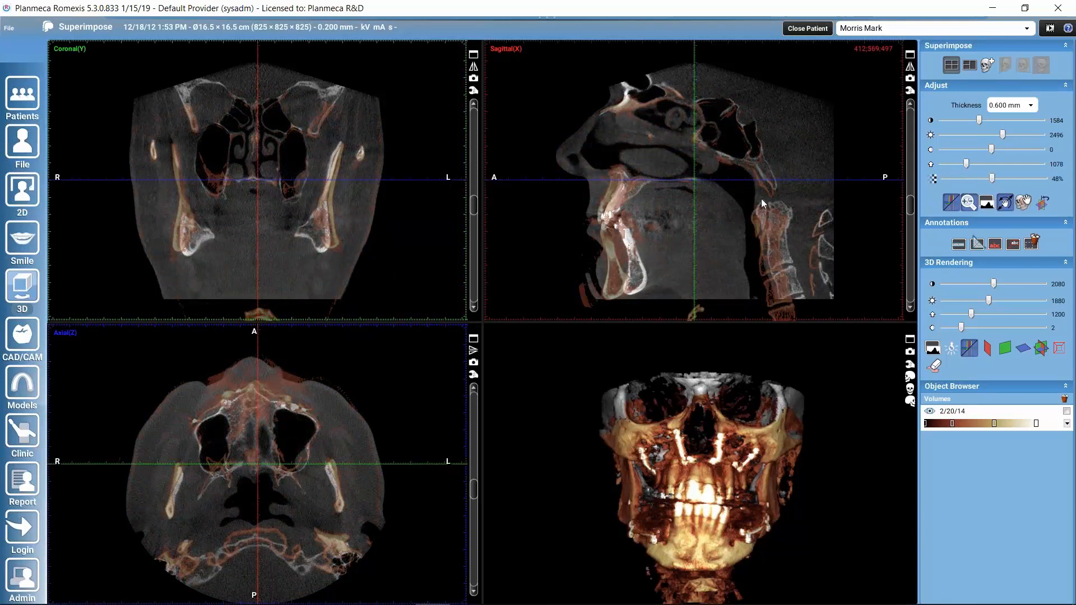
mouse_move(729, 294)
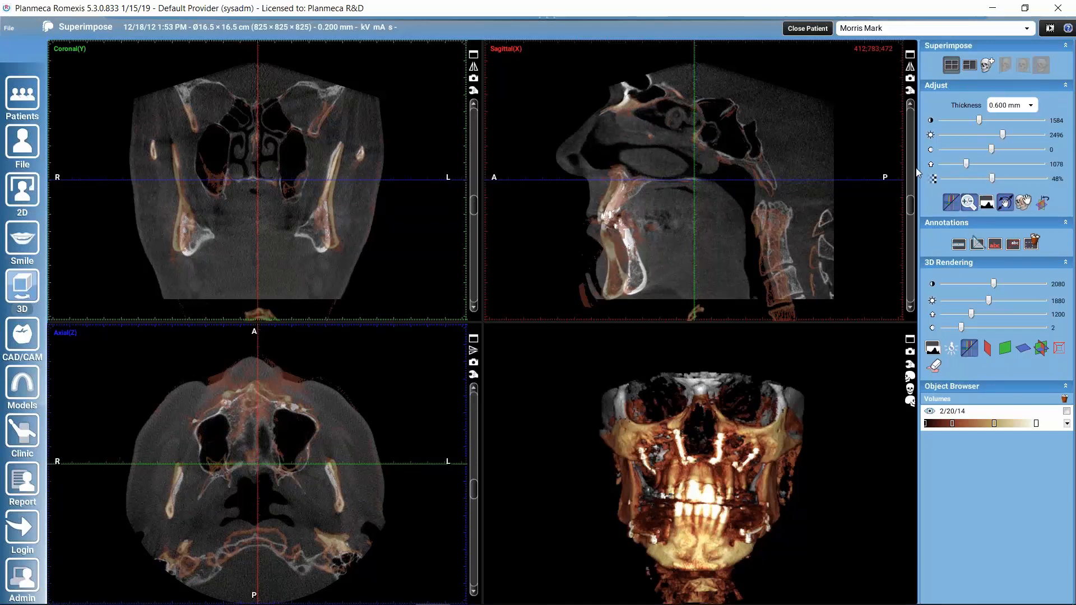
mouse_move(966, 164)
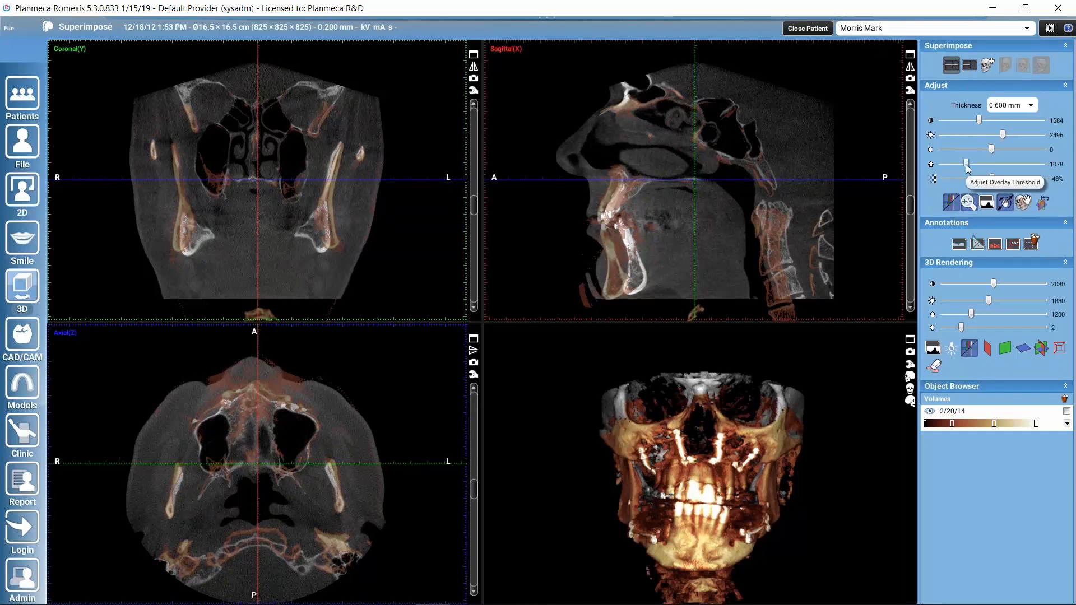
drag(967, 164, 973, 163)
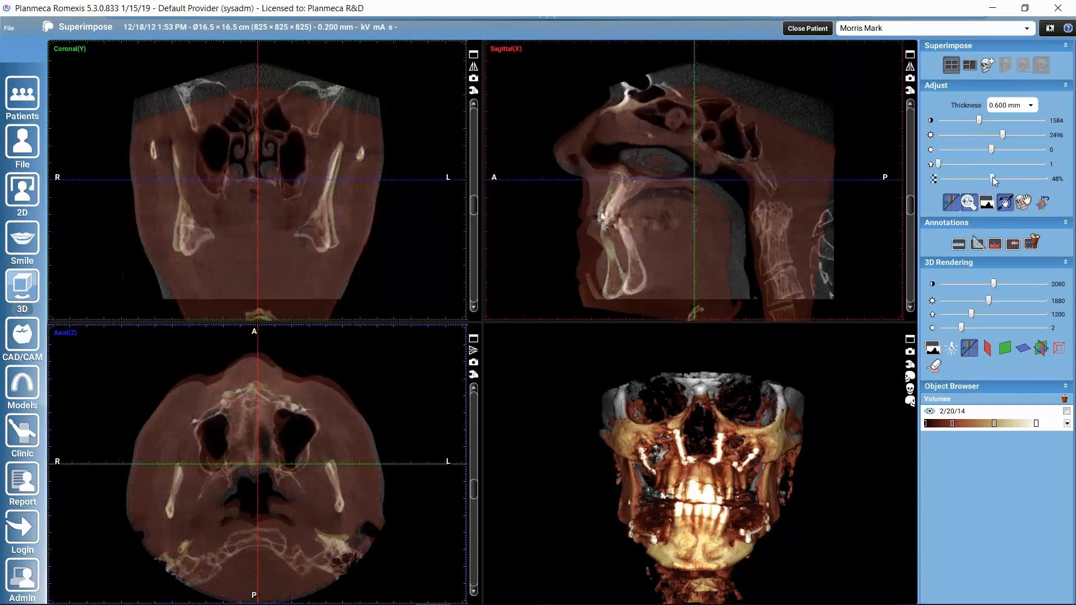
drag(994, 180, 1043, 179)
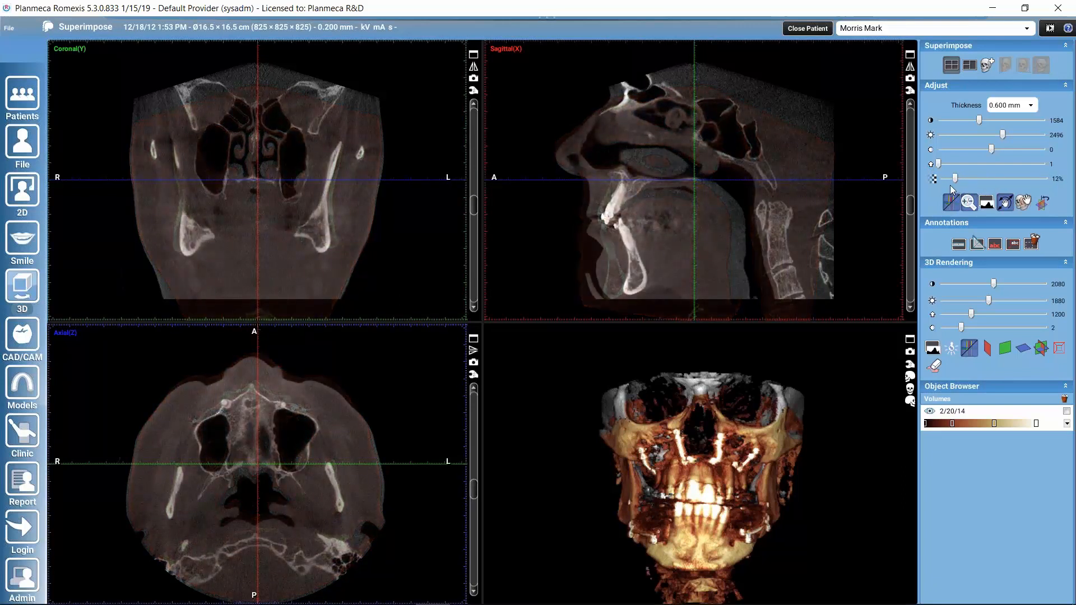
drag(954, 178, 1006, 178)
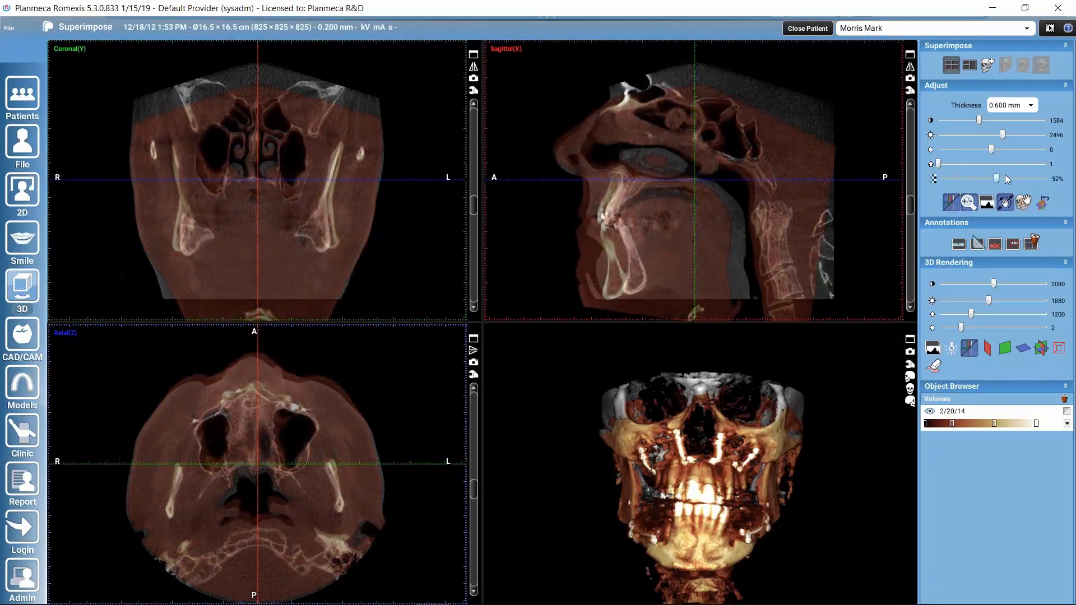
drag(1007, 178, 994, 178)
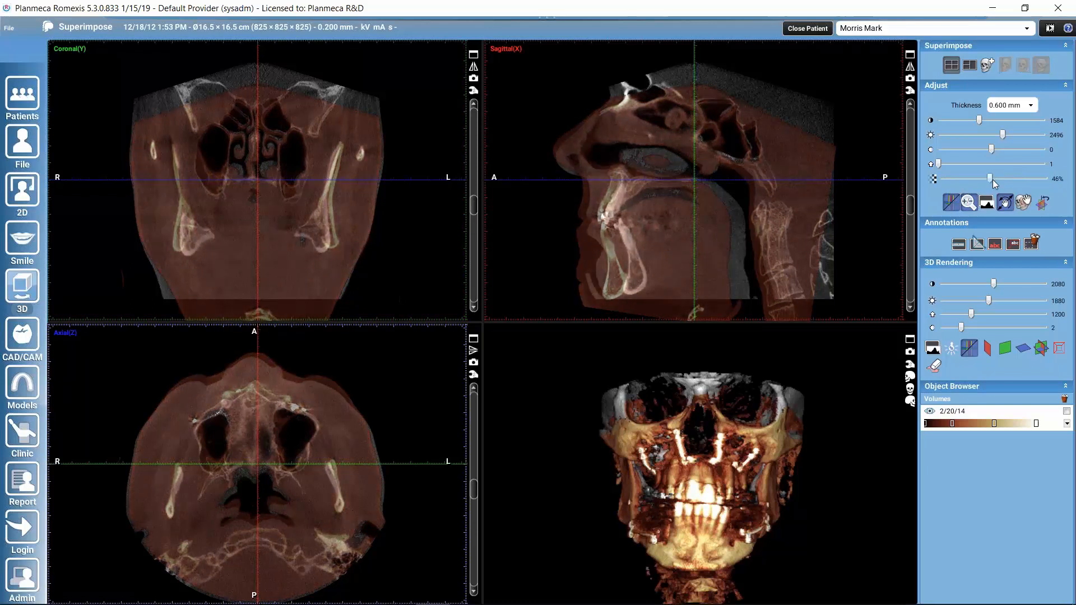
drag(986, 179, 998, 179)
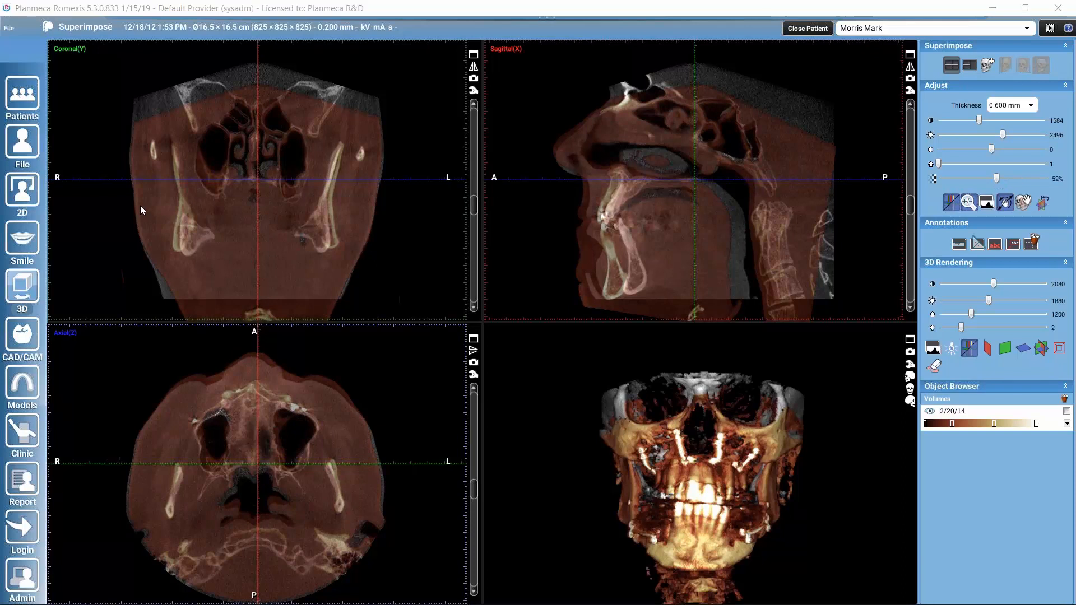
mouse_move(298, 231)
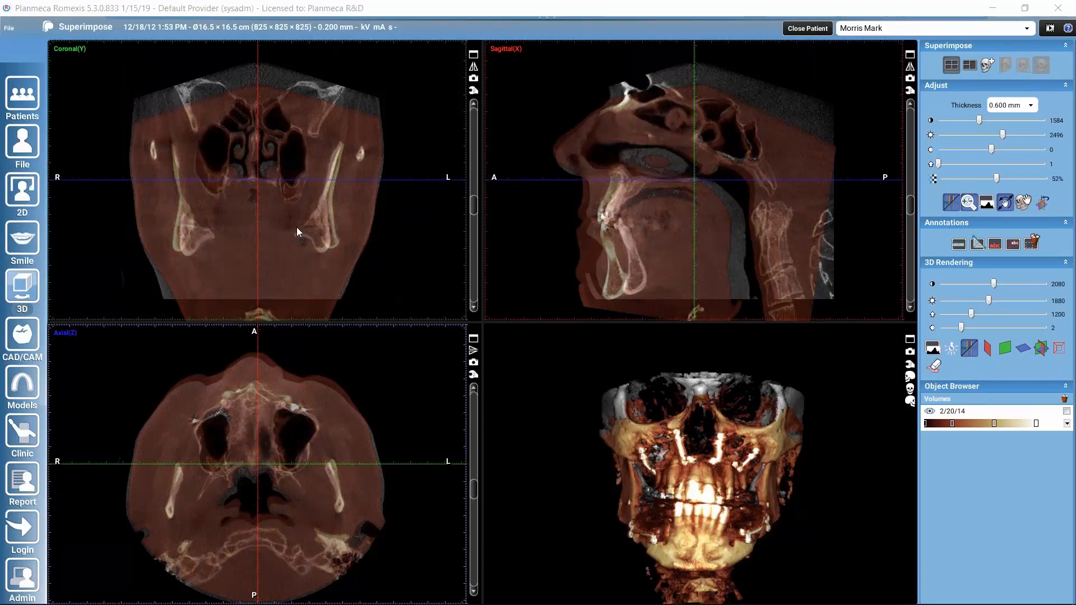
mouse_move(282, 220)
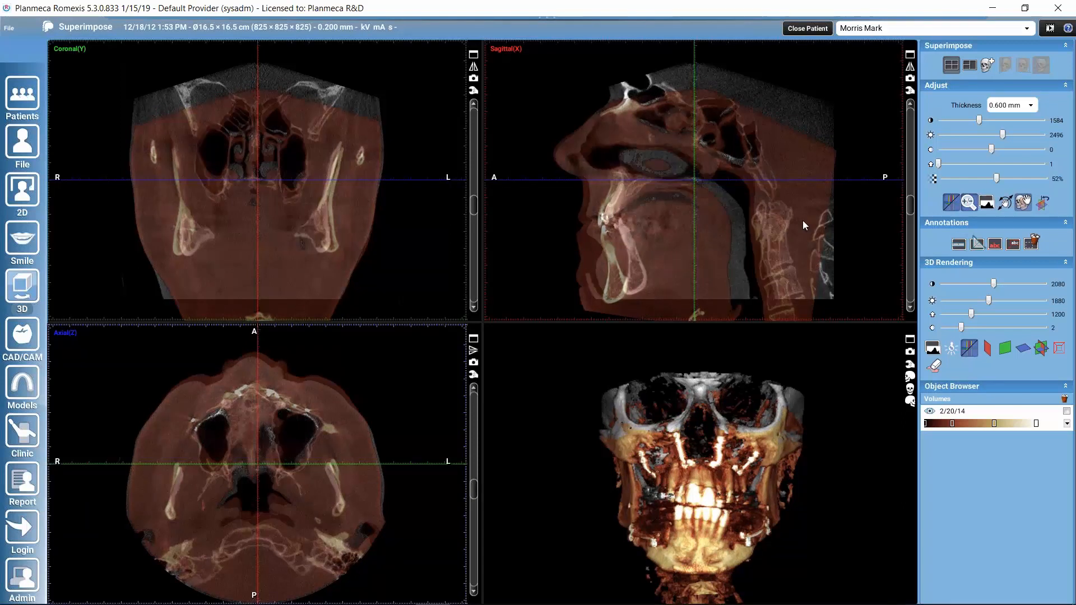
mouse_move(294, 262)
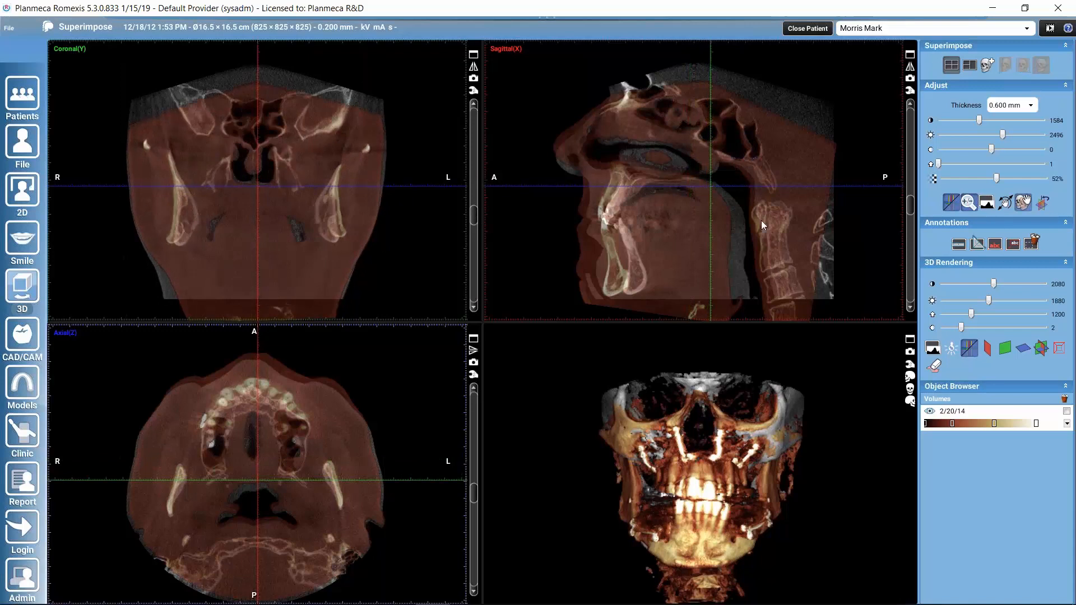
mouse_move(775, 224)
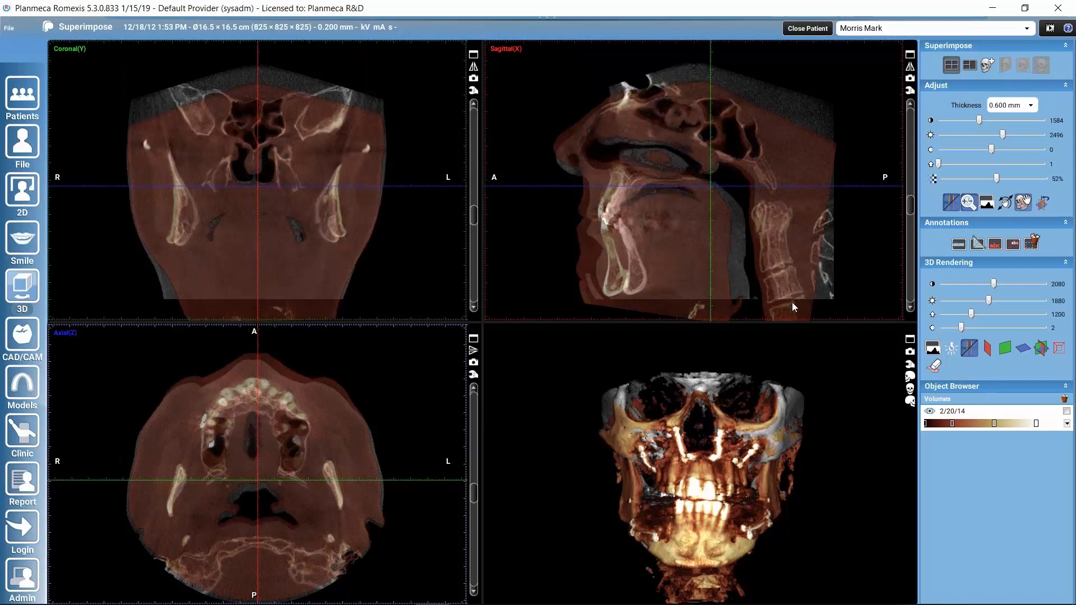
mouse_move(784, 236)
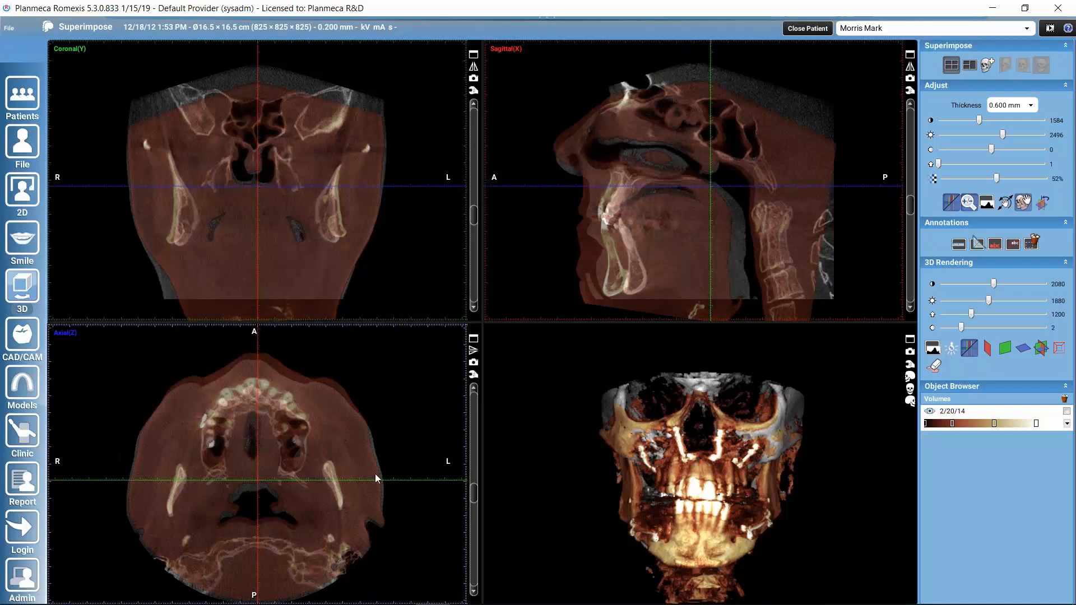
mouse_move(661, 197)
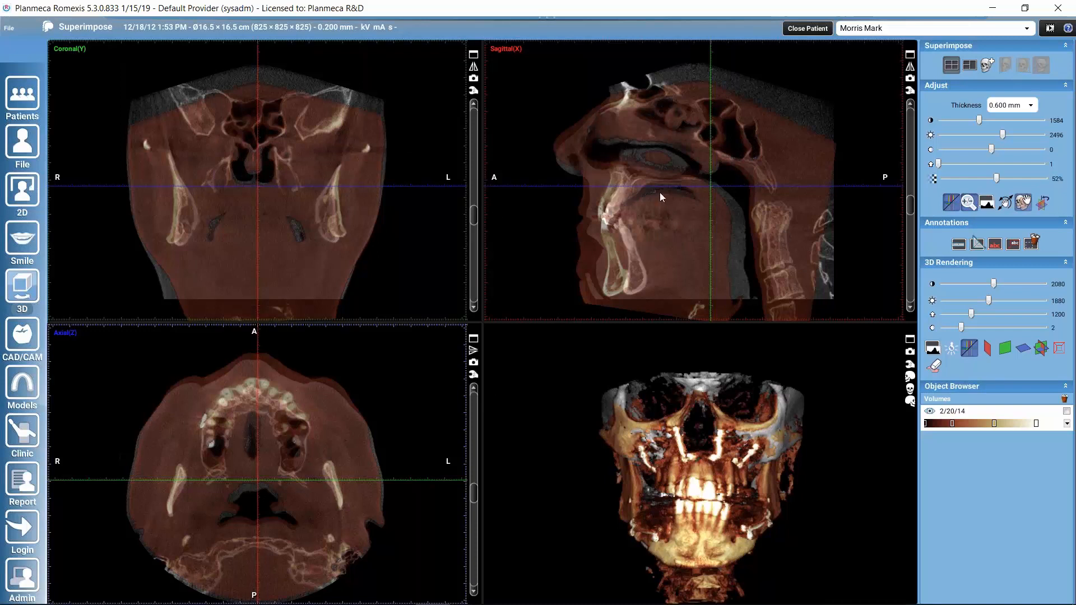
mouse_move(259, 438)
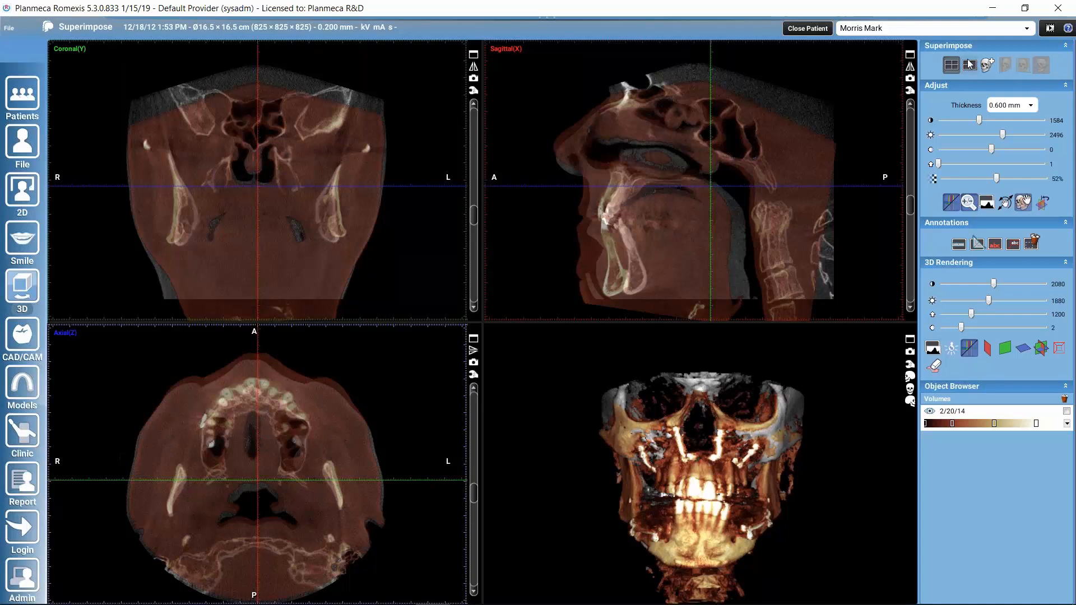
mouse_move(971, 65)
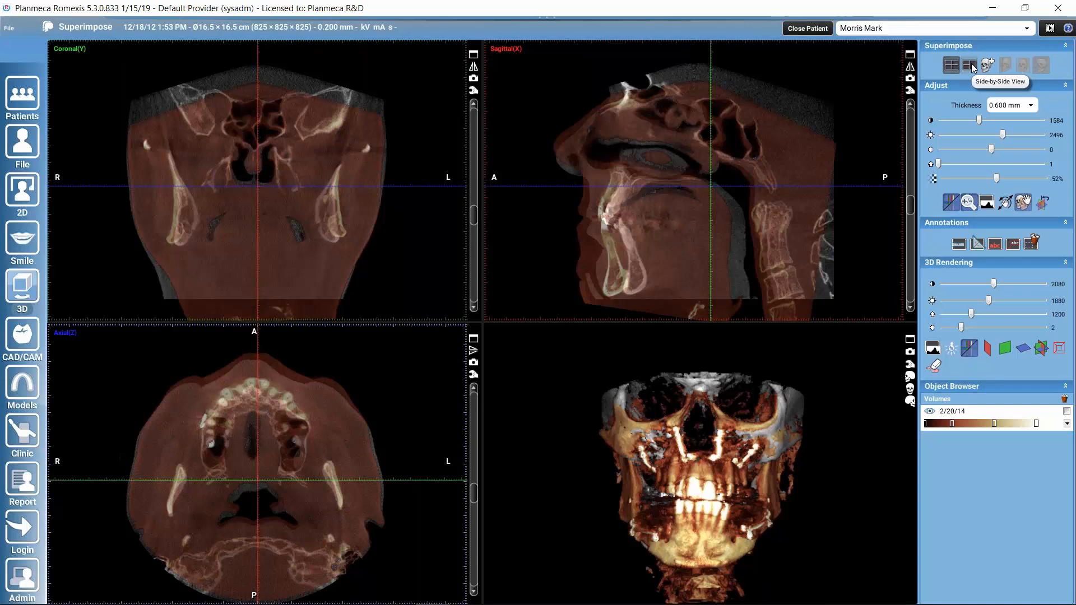
Step: Switch to Side-by-Side View so the two scans' axial slices are stacked instead of overlaid
click(968, 65)
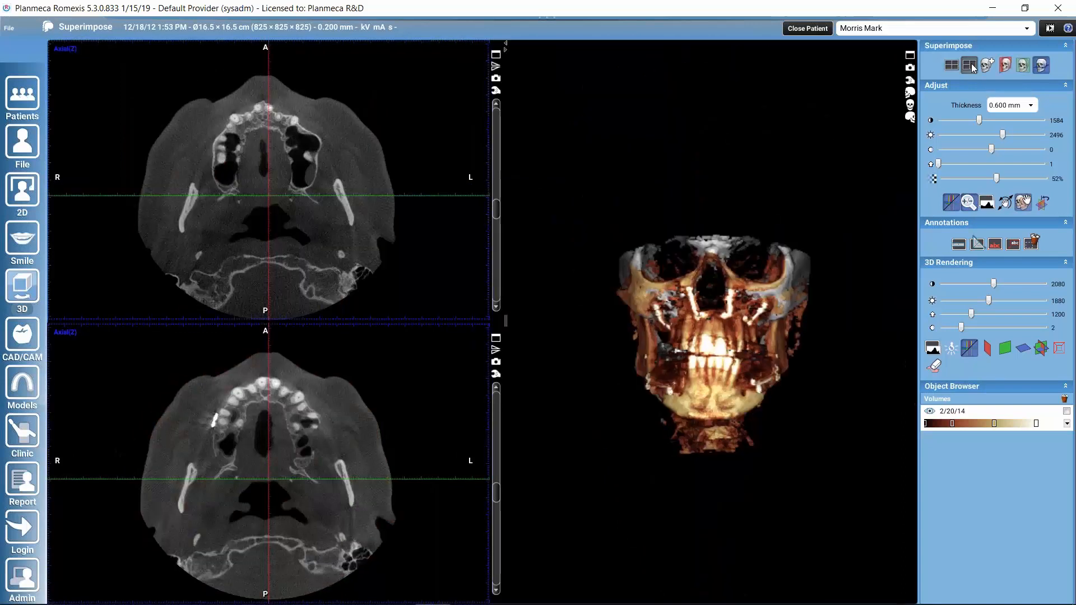
mouse_move(271, 458)
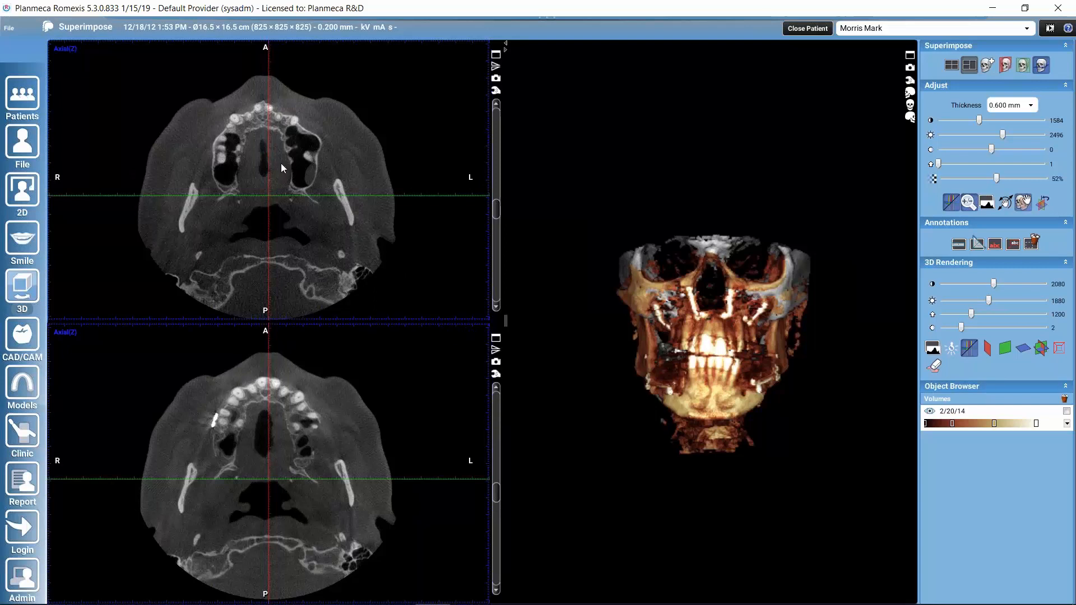
mouse_move(433, 164)
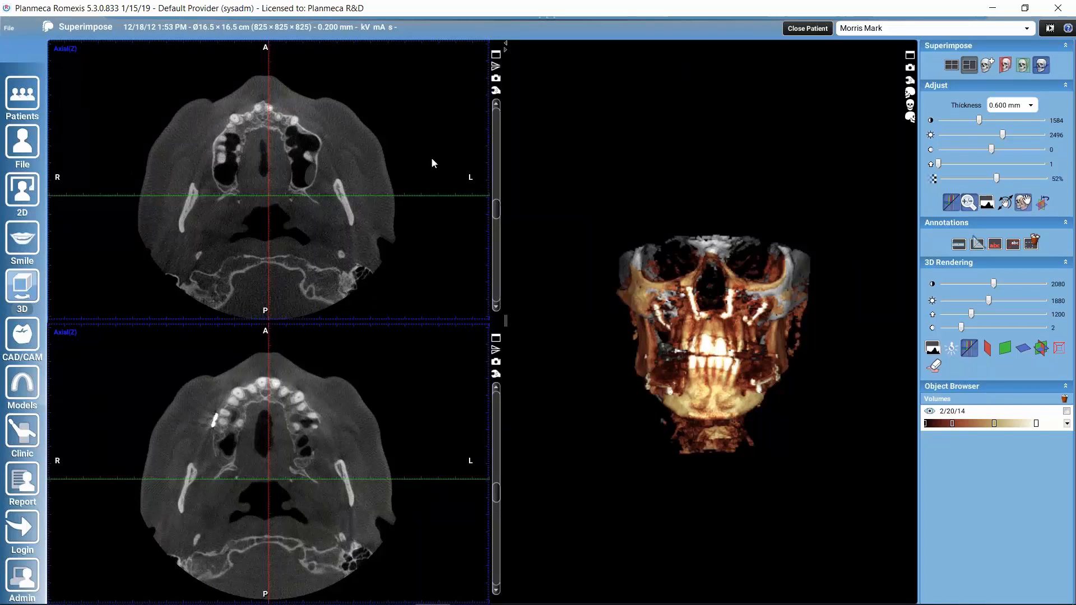
mouse_move(448, 260)
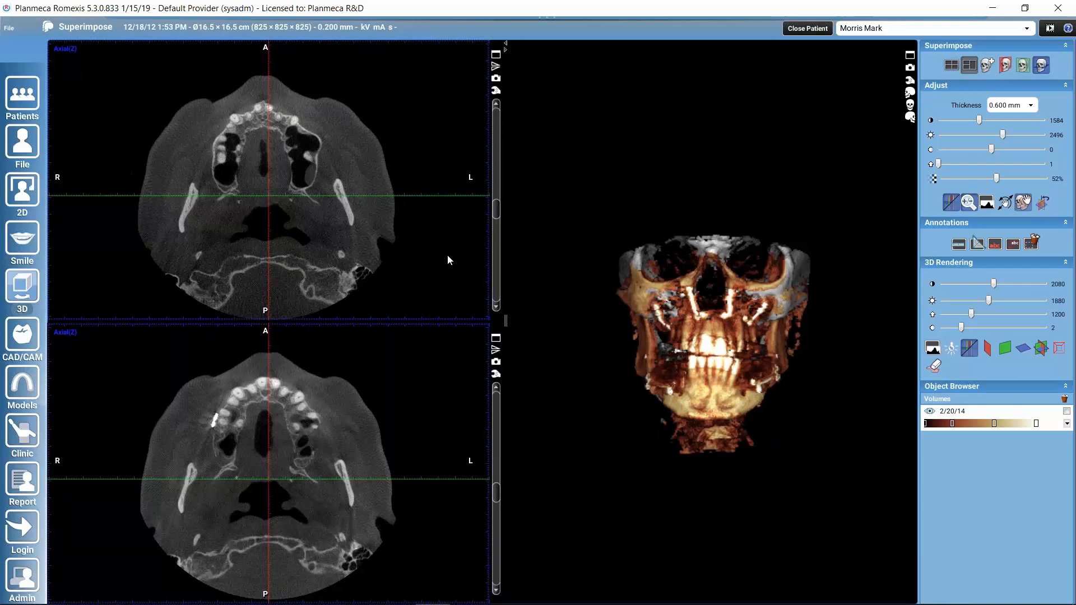
mouse_move(278, 294)
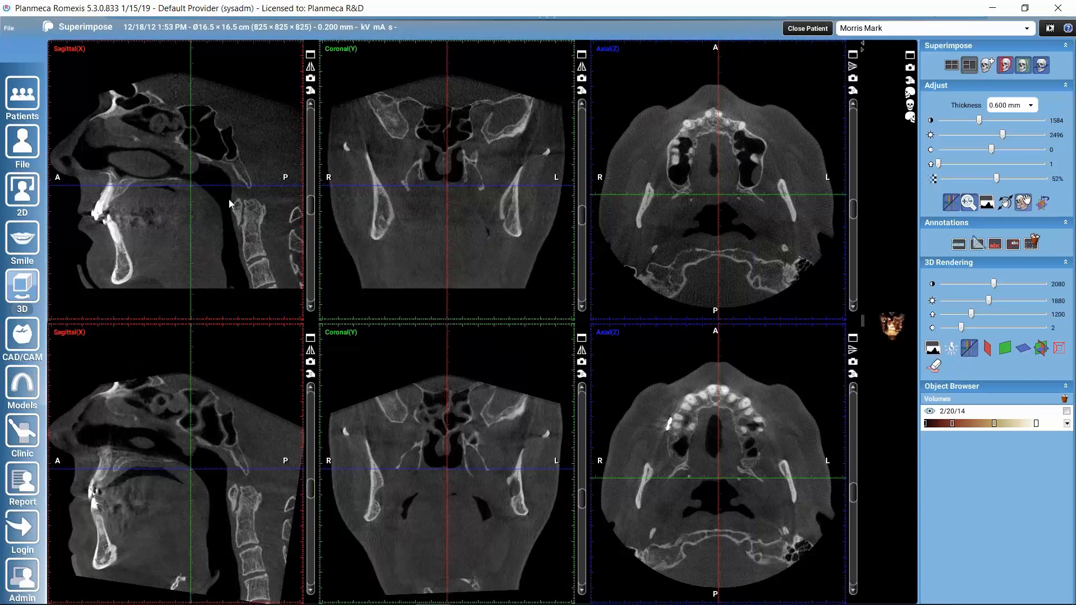
mouse_move(233, 206)
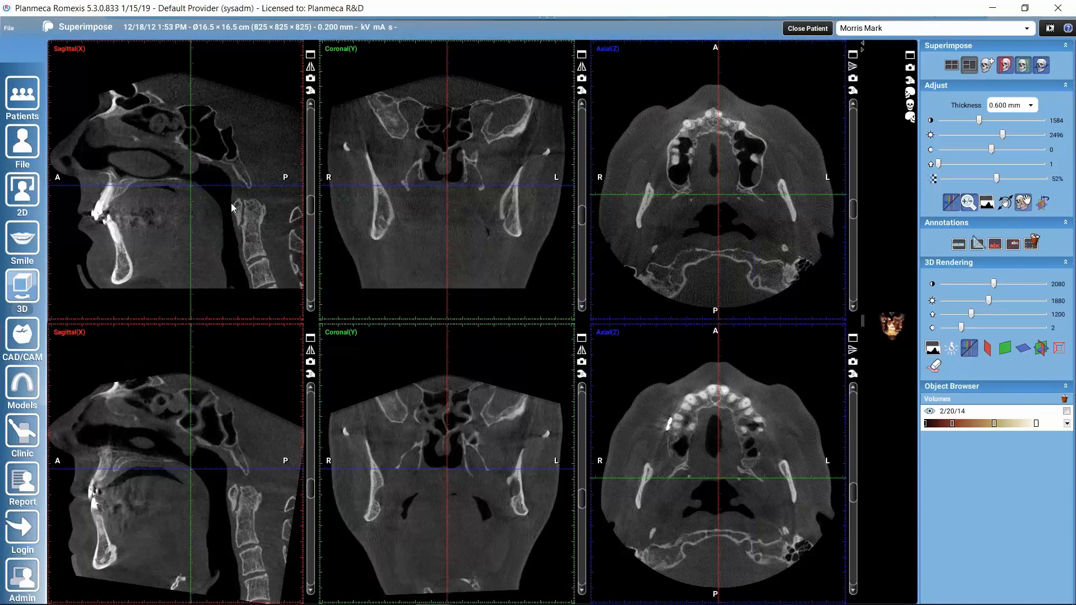
mouse_move(220, 210)
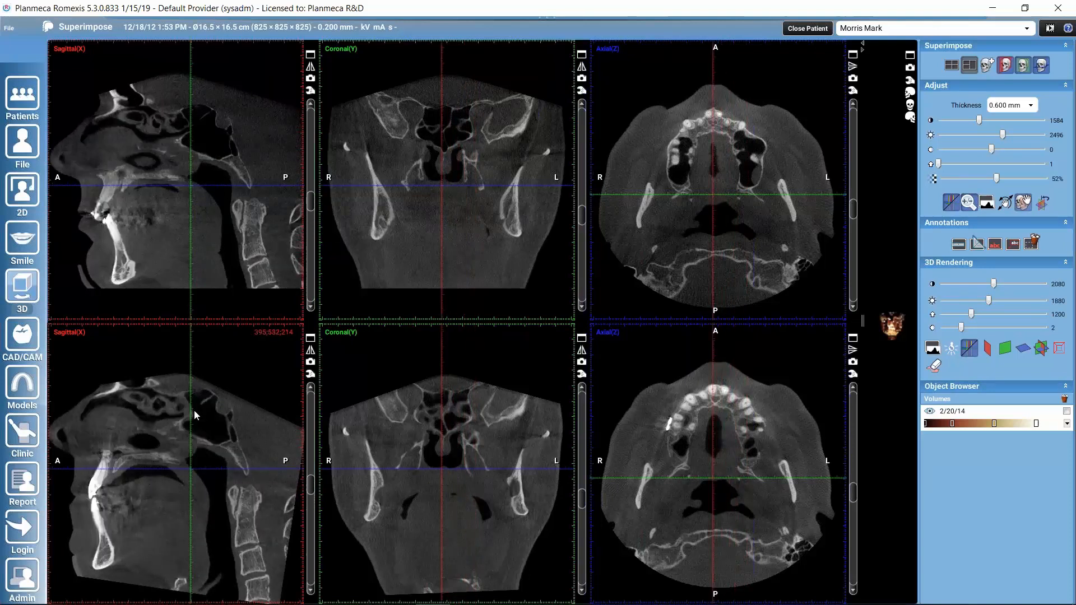
Step: Move both scans to a different sagittal slice in the three-plane side-by-side layout
drag(195, 417, 124, 498)
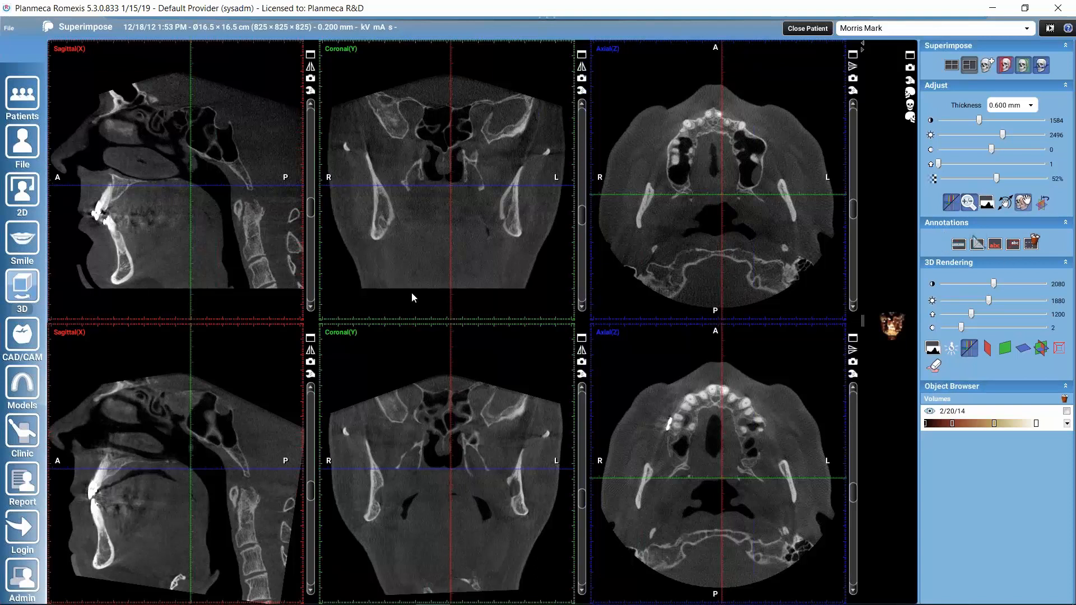
mouse_move(251, 212)
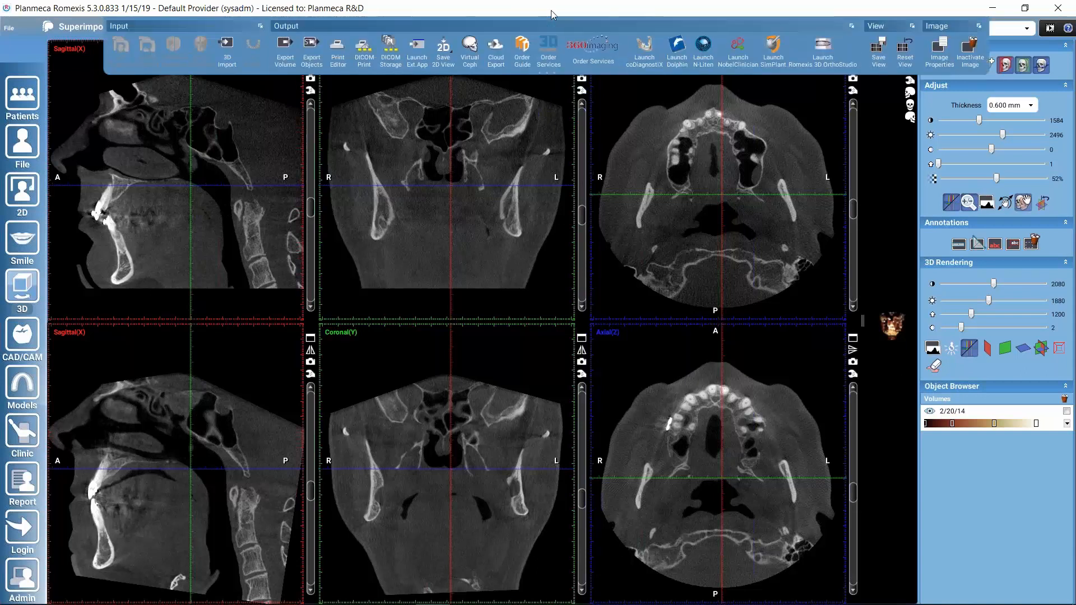
click(442, 48)
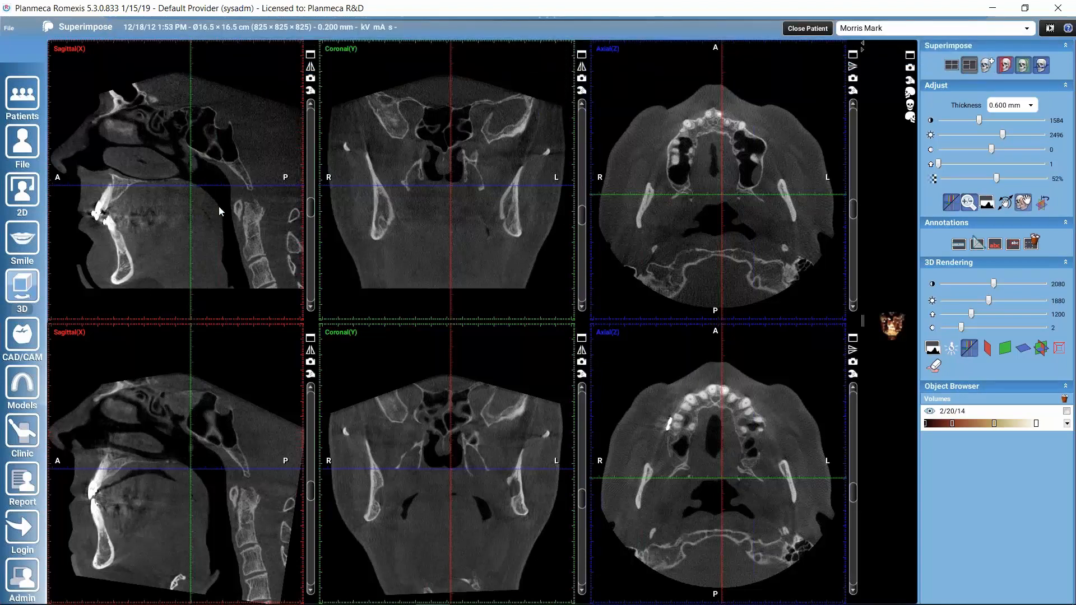
click(87, 25)
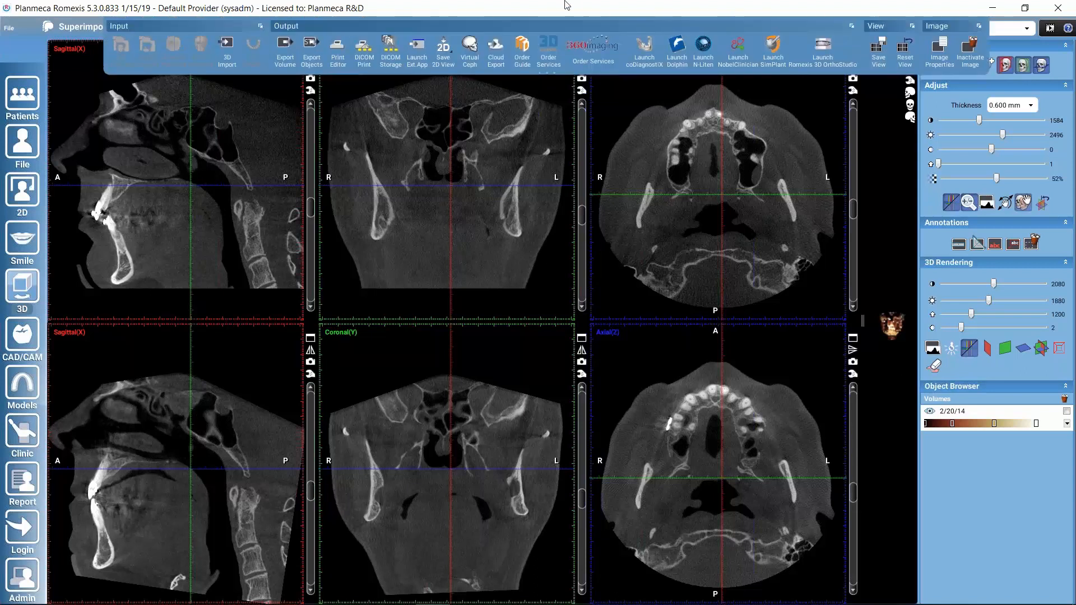
mouse_move(897, 102)
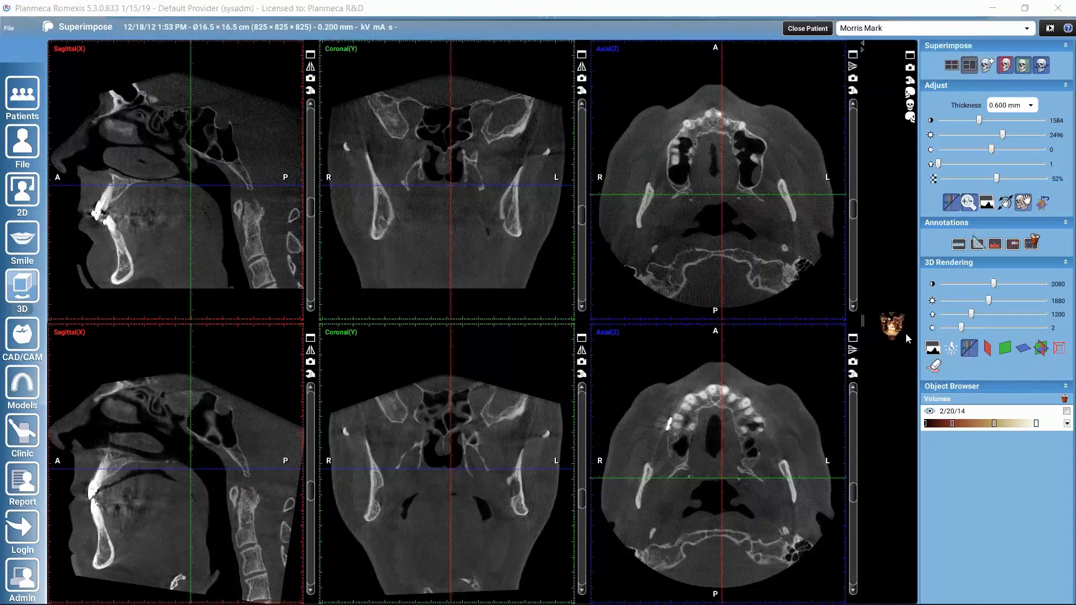
mouse_move(313, 460)
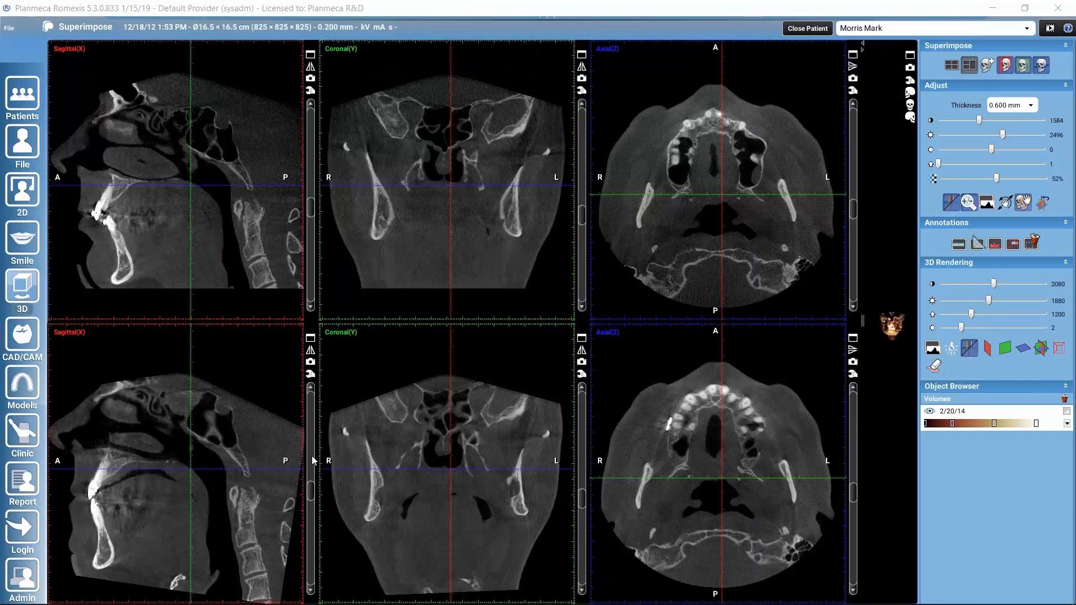
mouse_move(355, 400)
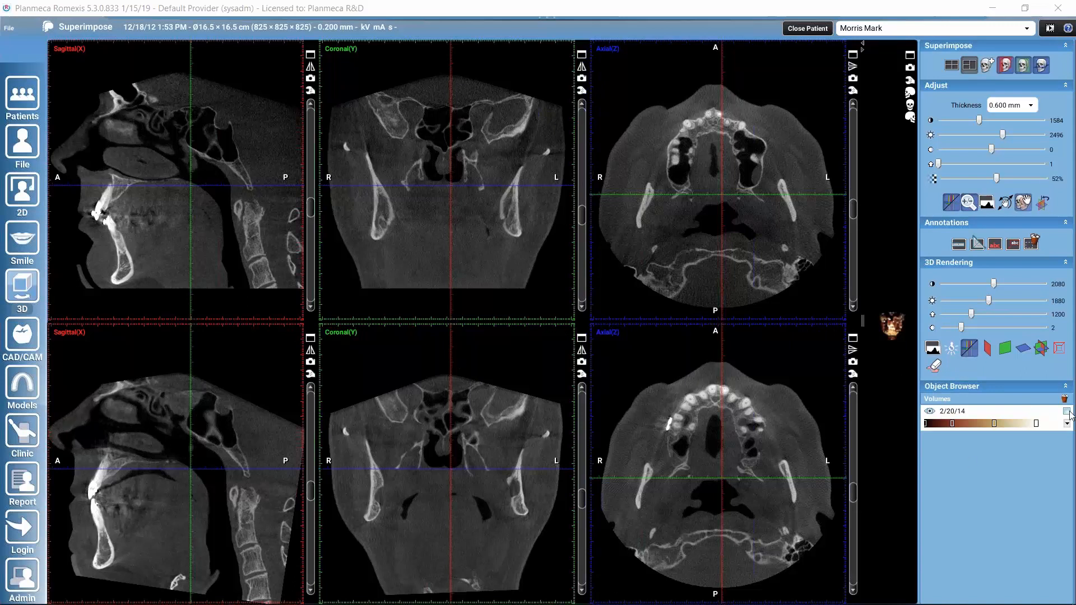
mouse_move(271, 362)
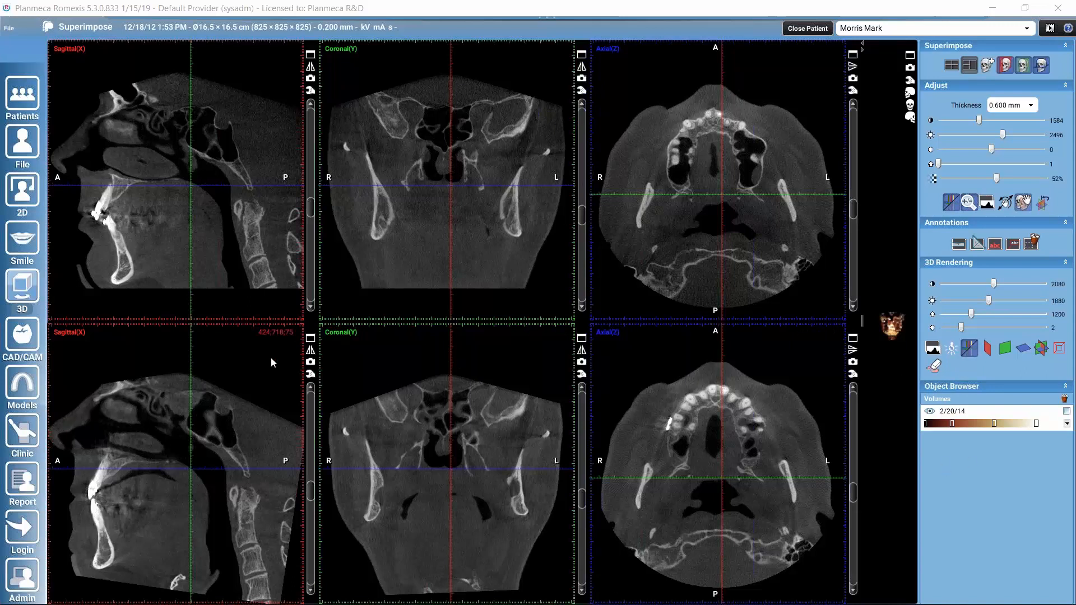